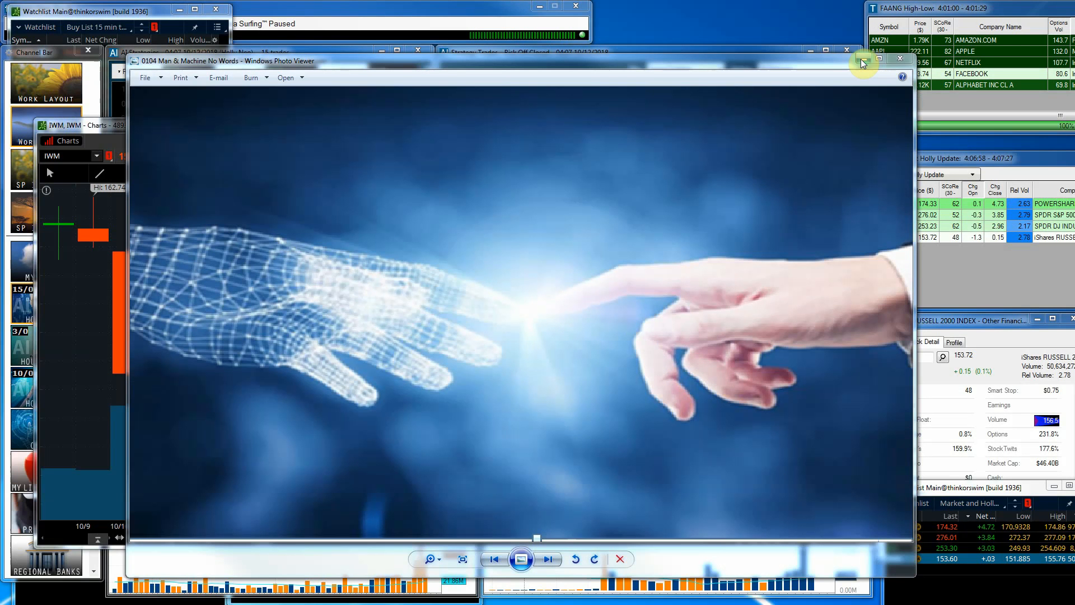
# Go back to the 'AI Holly & Market Update' title slide in Windows Photo Viewer.
pyautogui.click(547, 559)
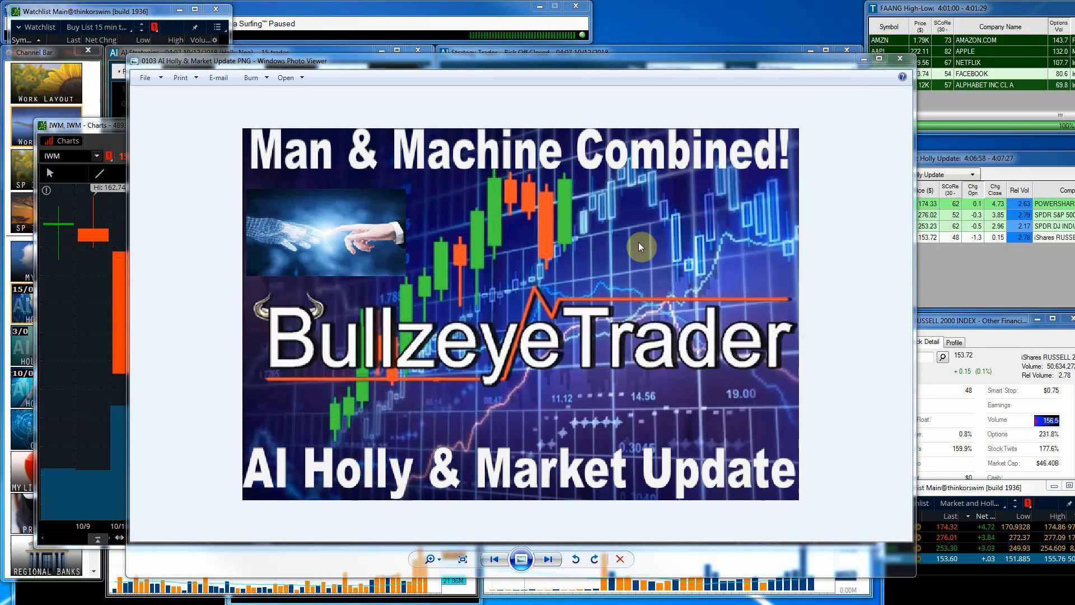
pyautogui.moveTo(776, 158)
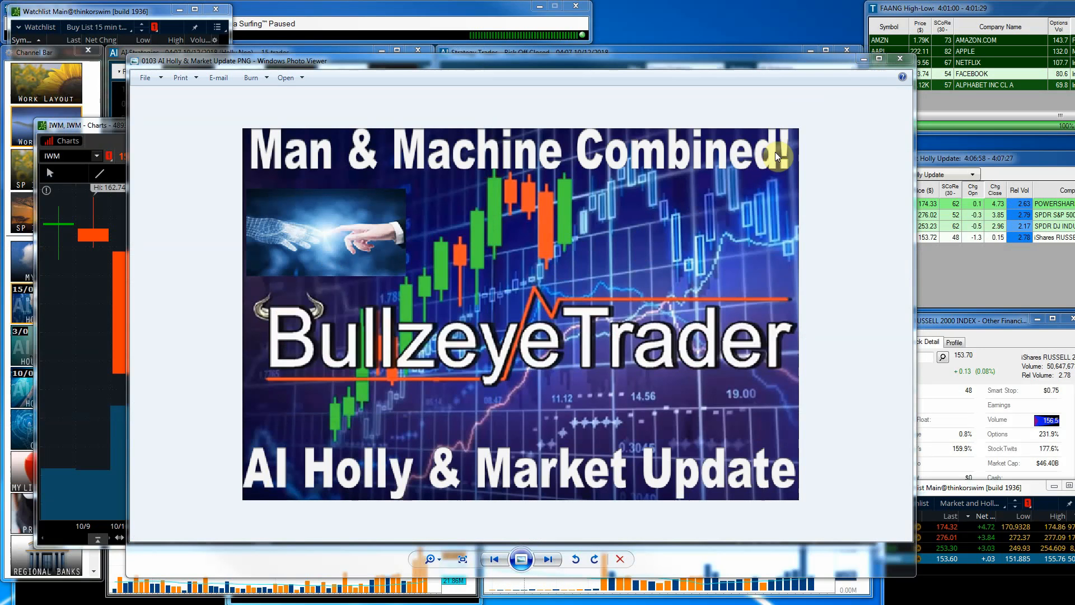
pyautogui.moveTo(838, 124)
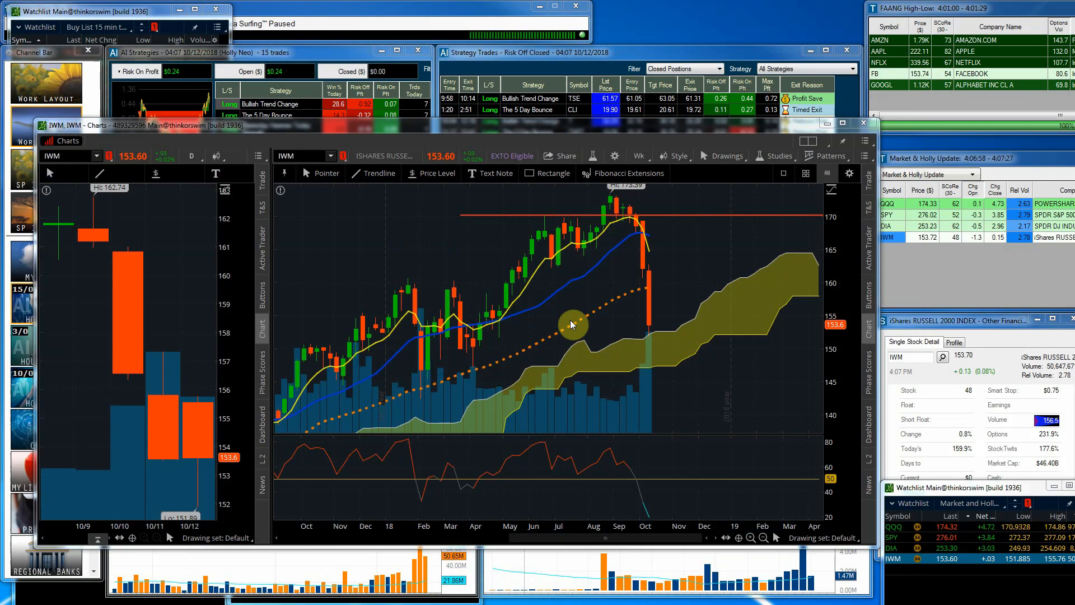
pyautogui.moveTo(572, 325)
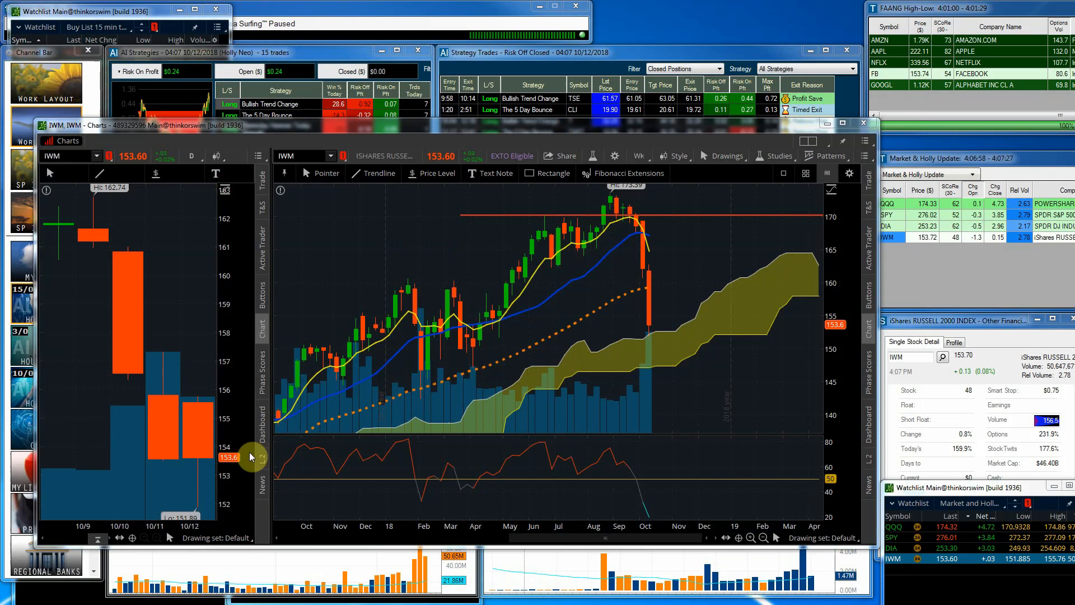
pyautogui.moveTo(220, 349)
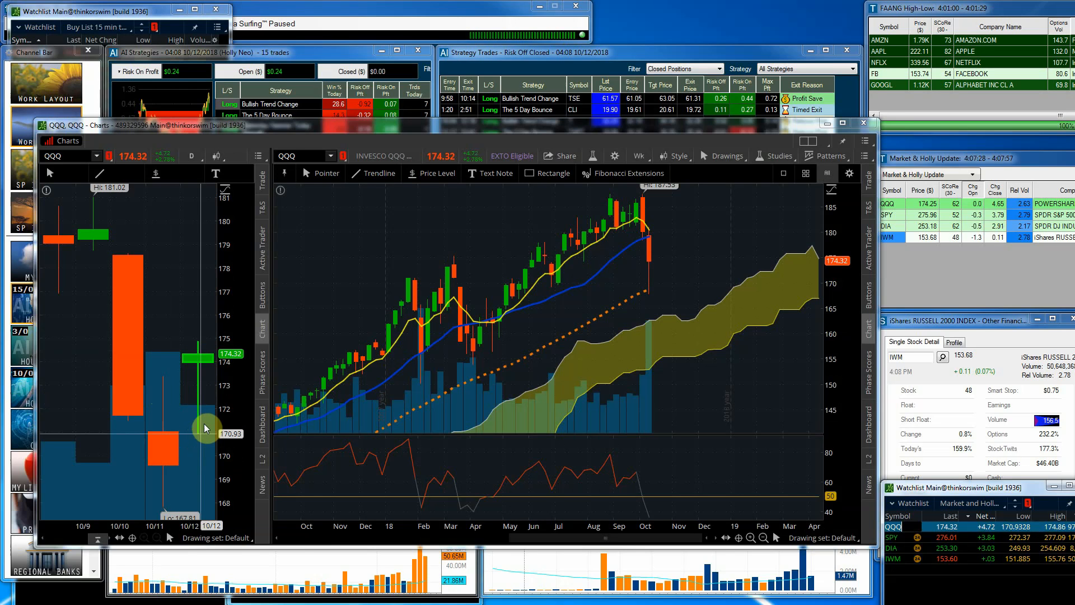
pyautogui.moveTo(205, 358)
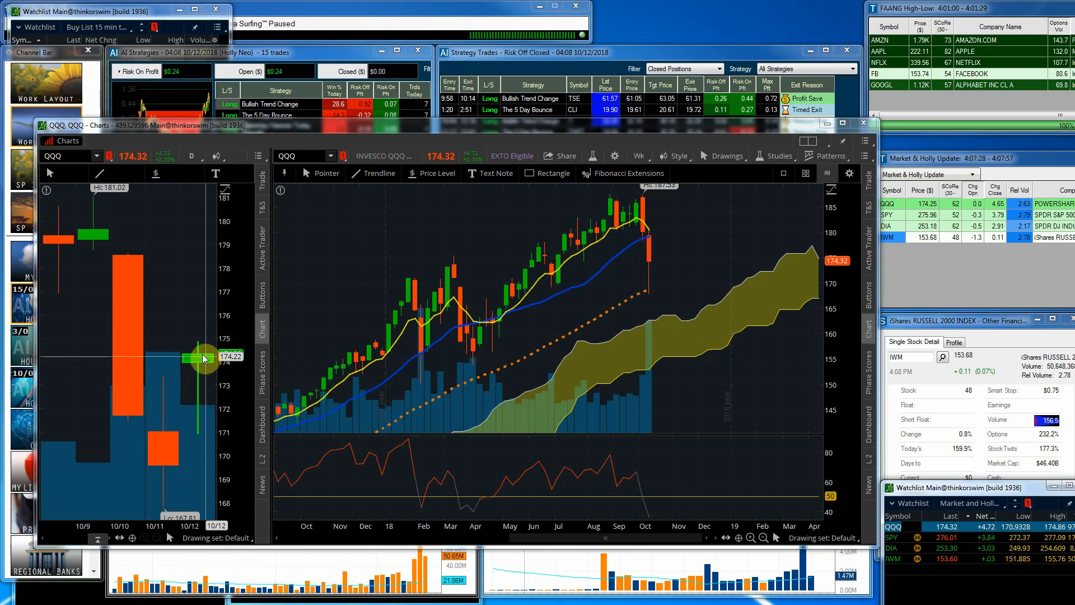
pyautogui.moveTo(204, 356)
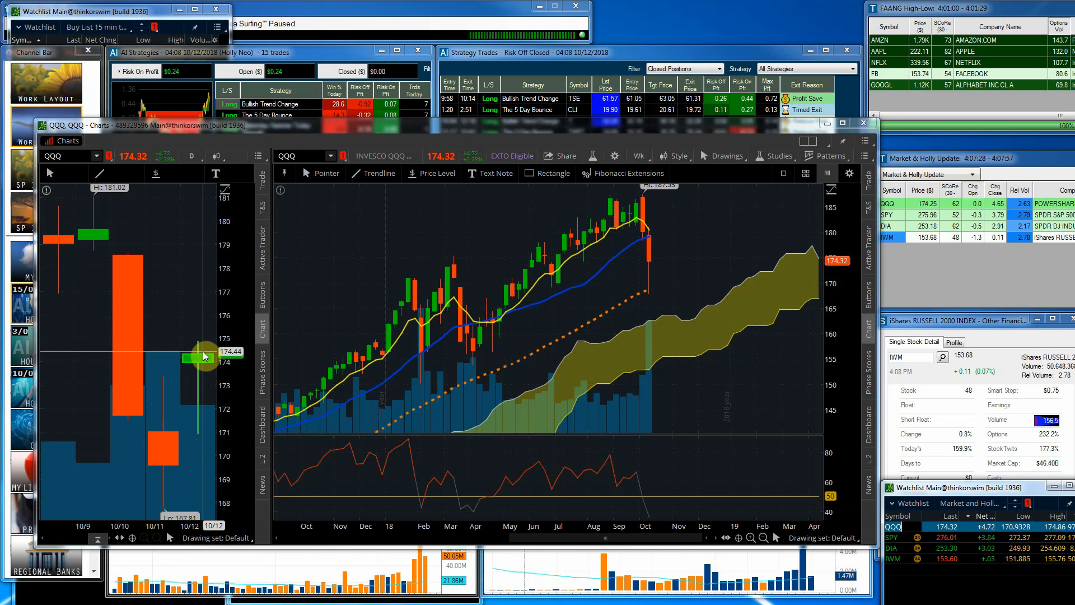
pyautogui.moveTo(205, 345)
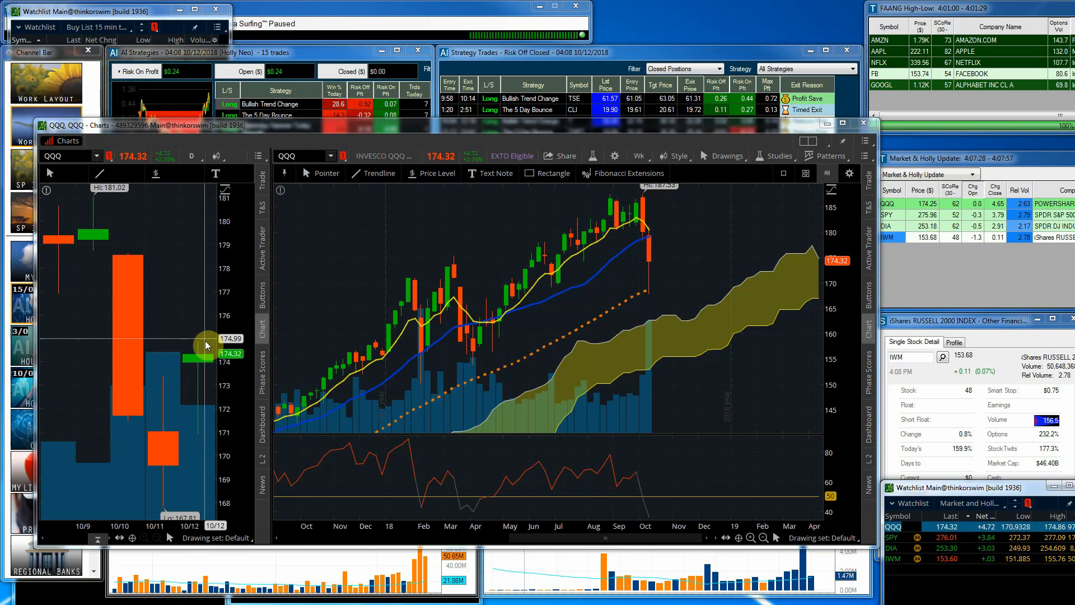
pyautogui.moveTo(627, 400)
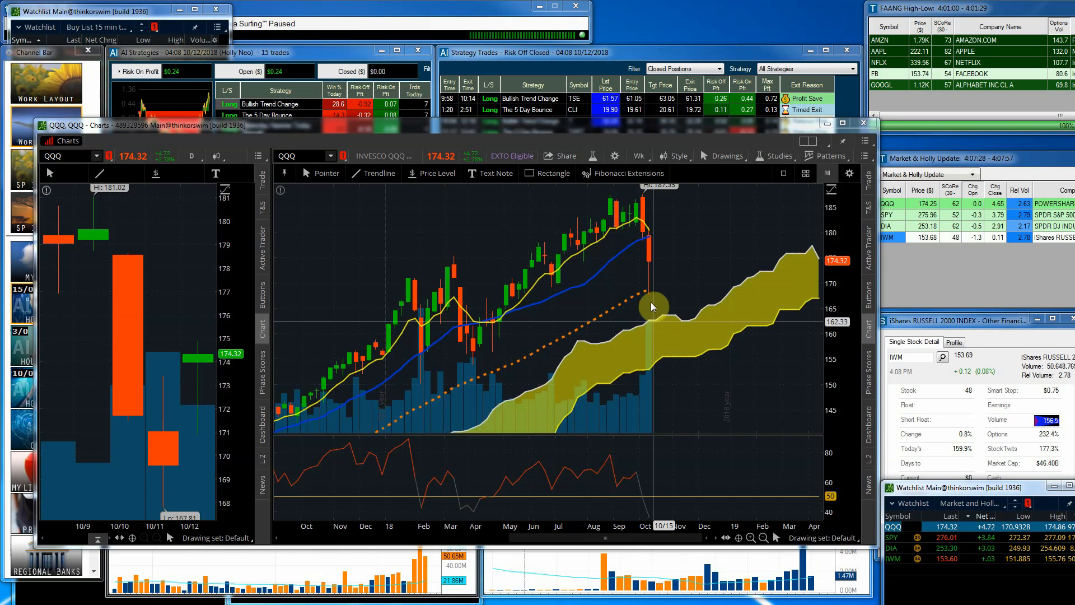
pyautogui.moveTo(648, 295)
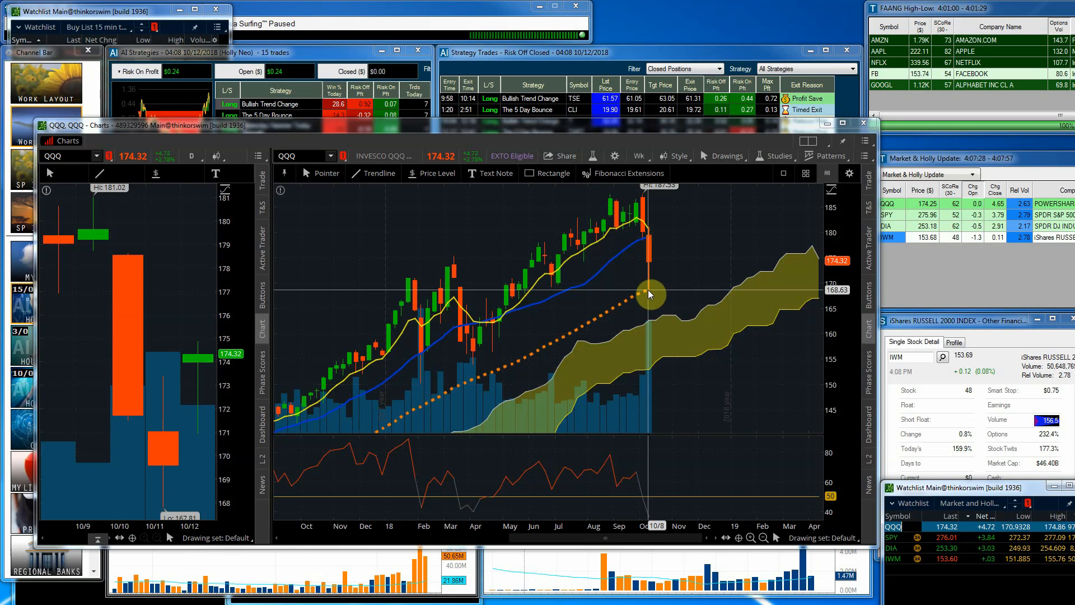
pyautogui.moveTo(656, 259)
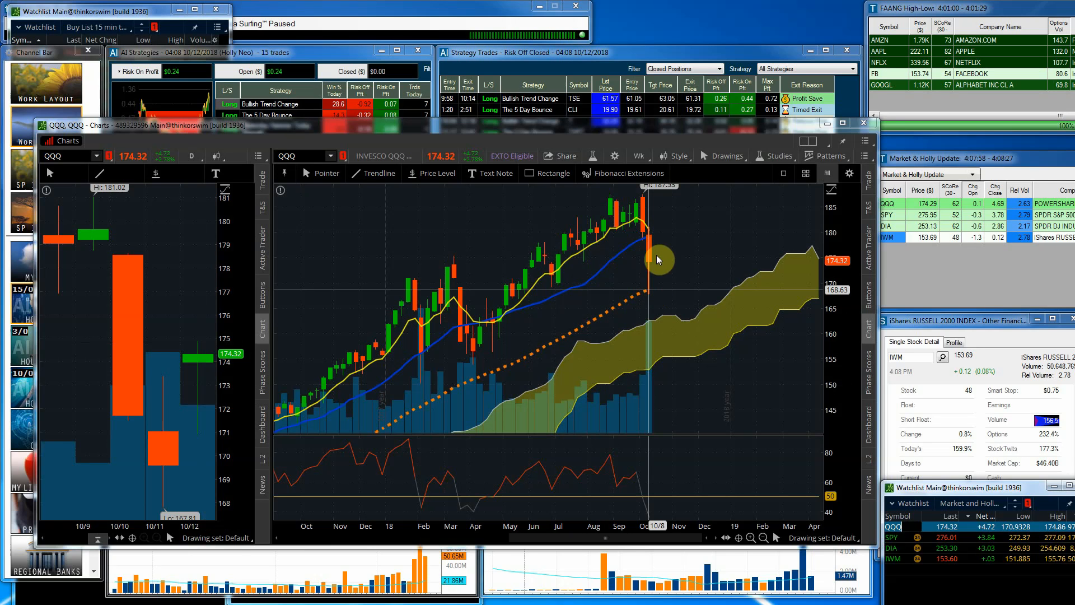
pyautogui.moveTo(655, 240)
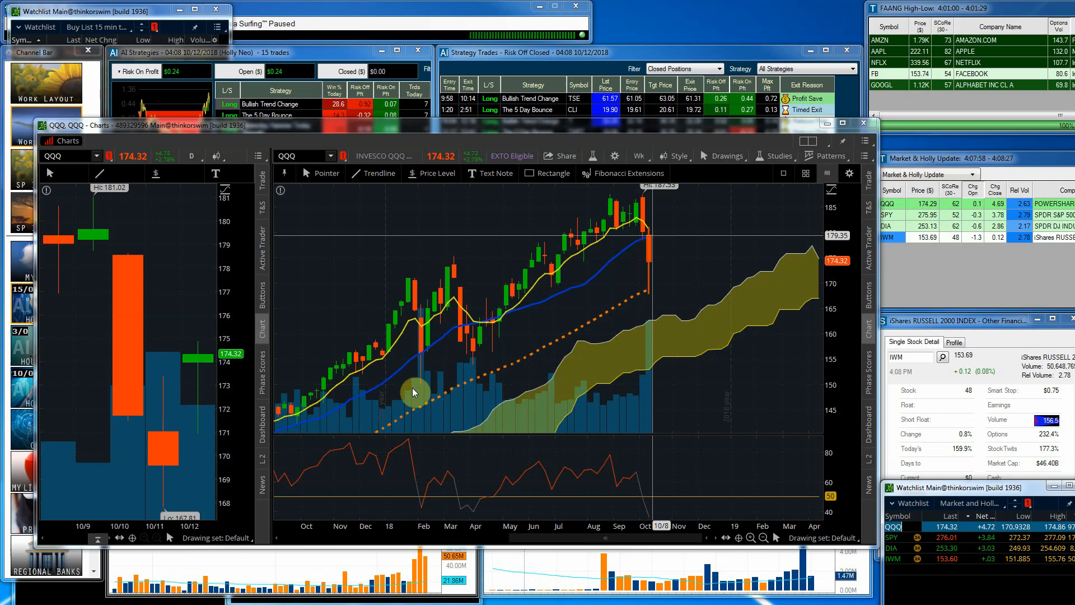
pyautogui.moveTo(534, 422)
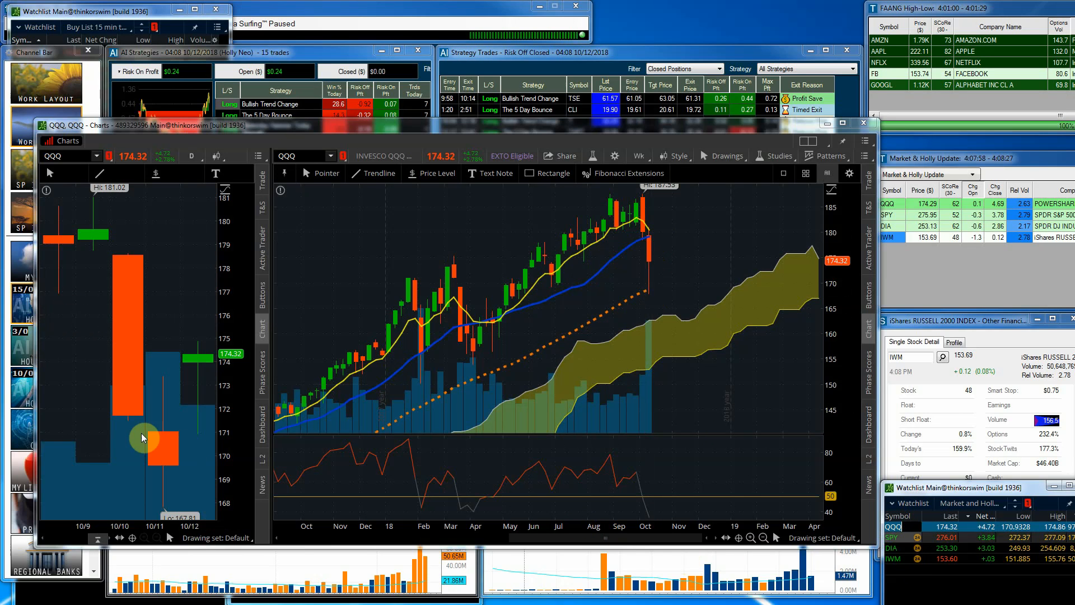
pyautogui.moveTo(69, 421)
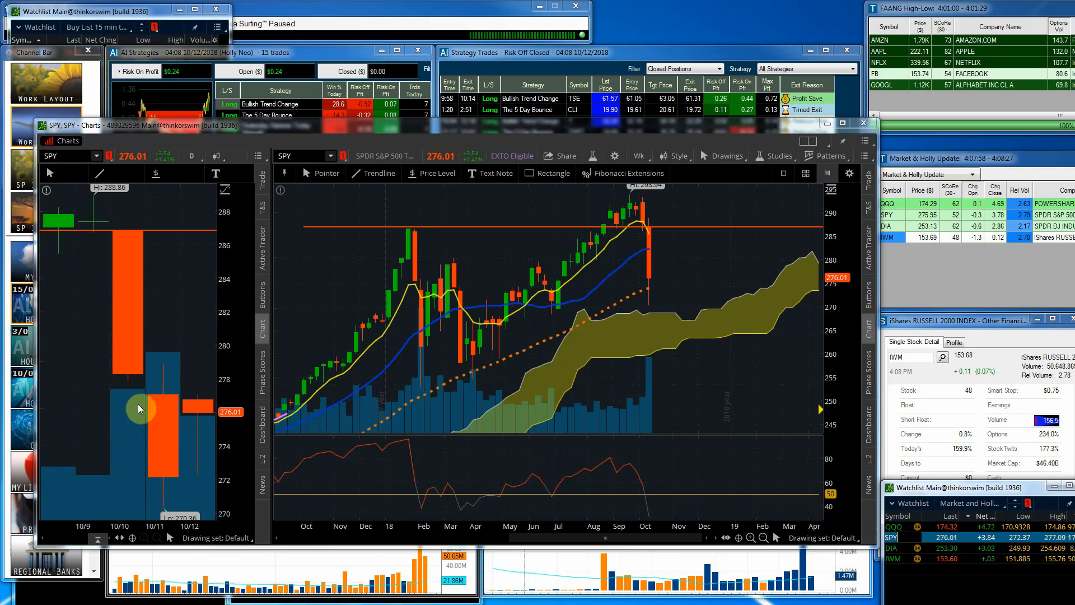
pyautogui.moveTo(170, 266)
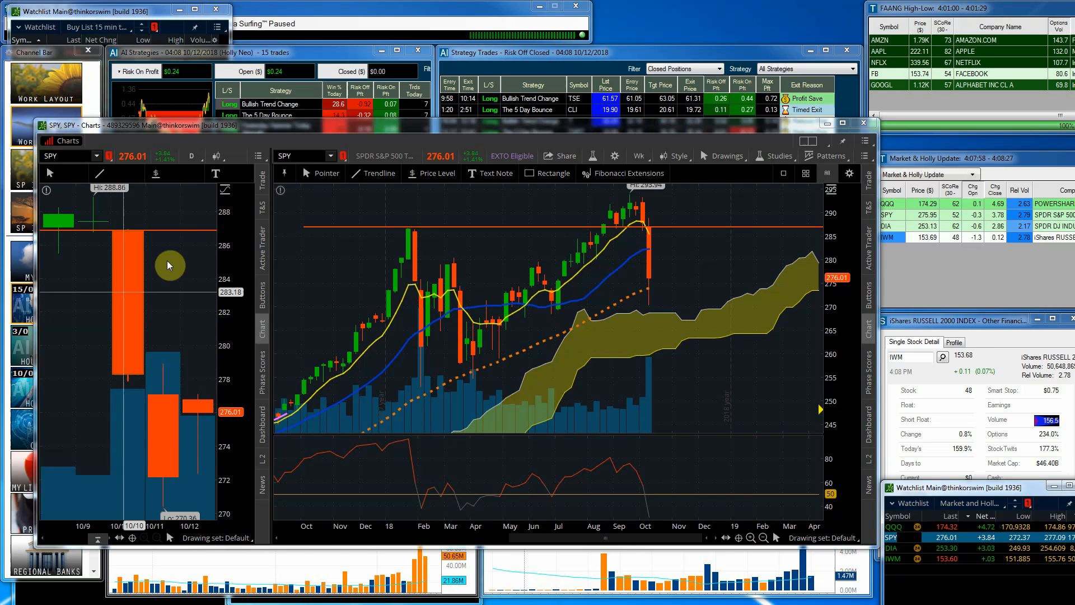
pyautogui.moveTo(60, 217)
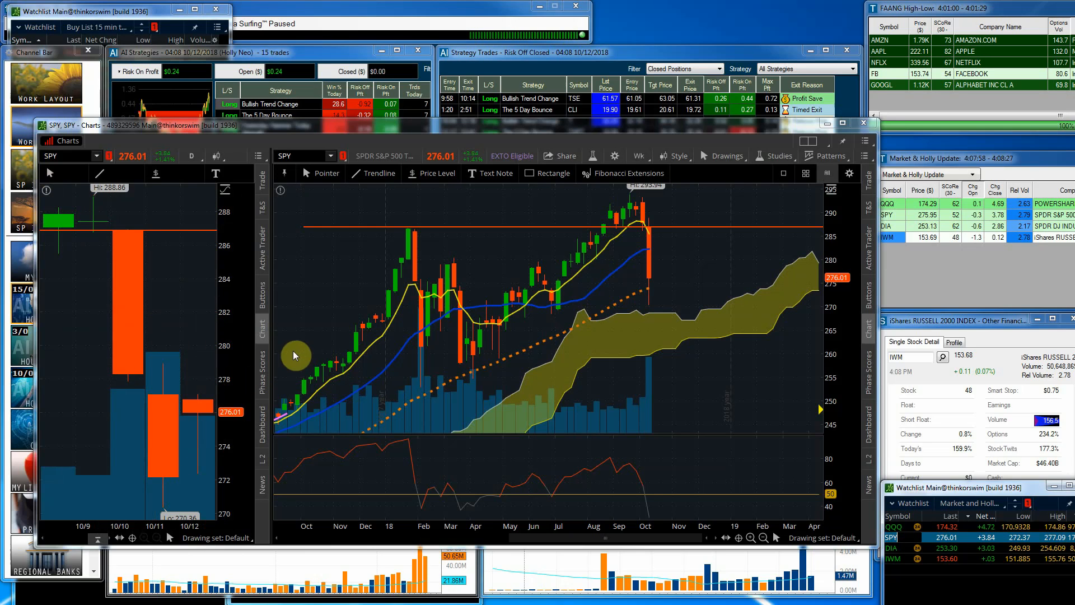
pyautogui.moveTo(651, 294)
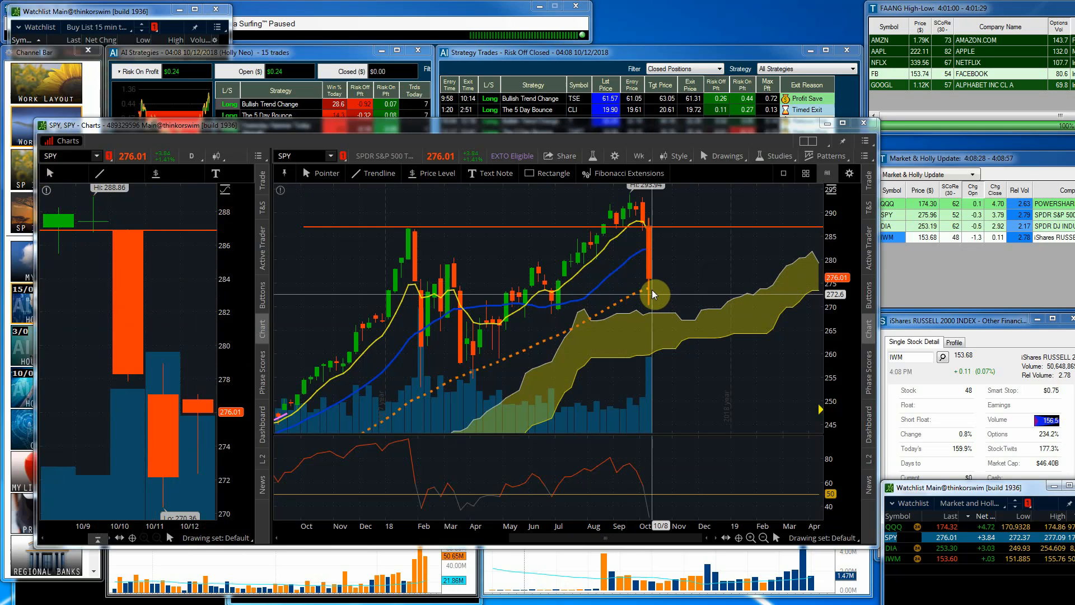
pyautogui.moveTo(648, 294)
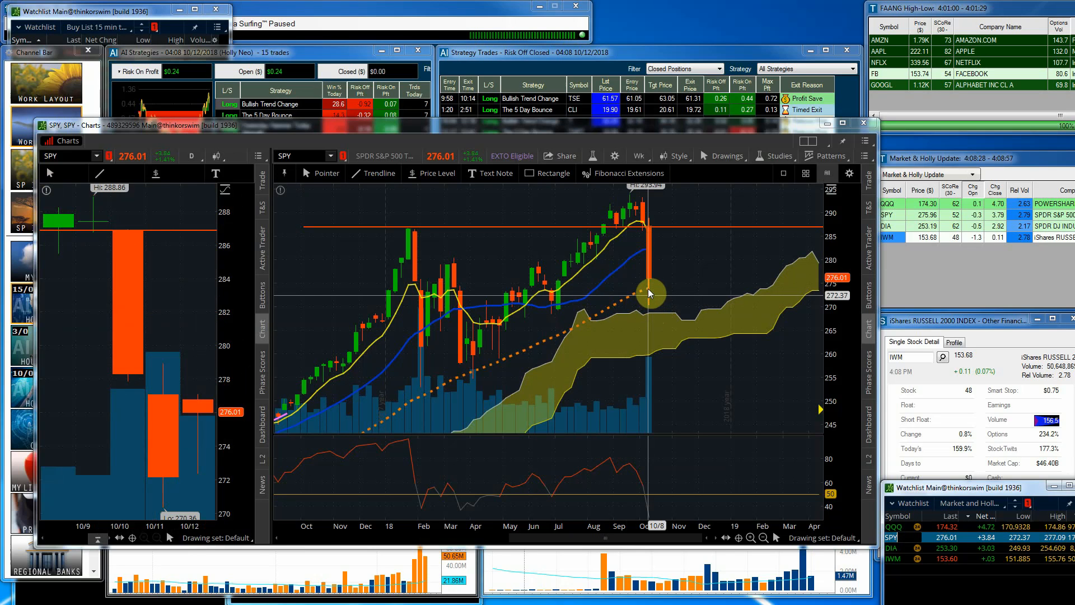
pyautogui.moveTo(652, 281)
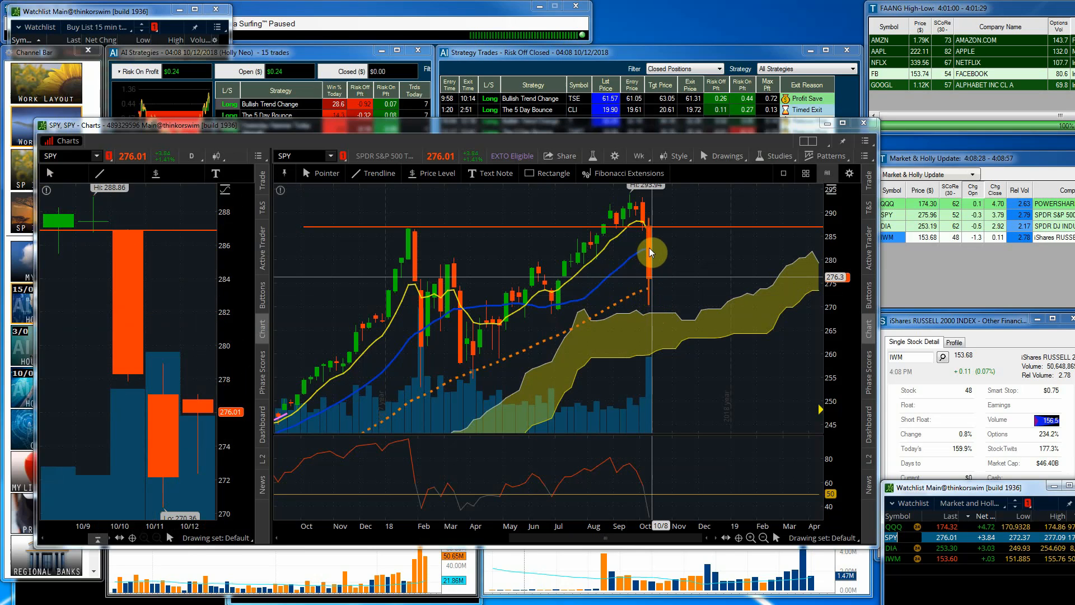
pyautogui.moveTo(204, 444)
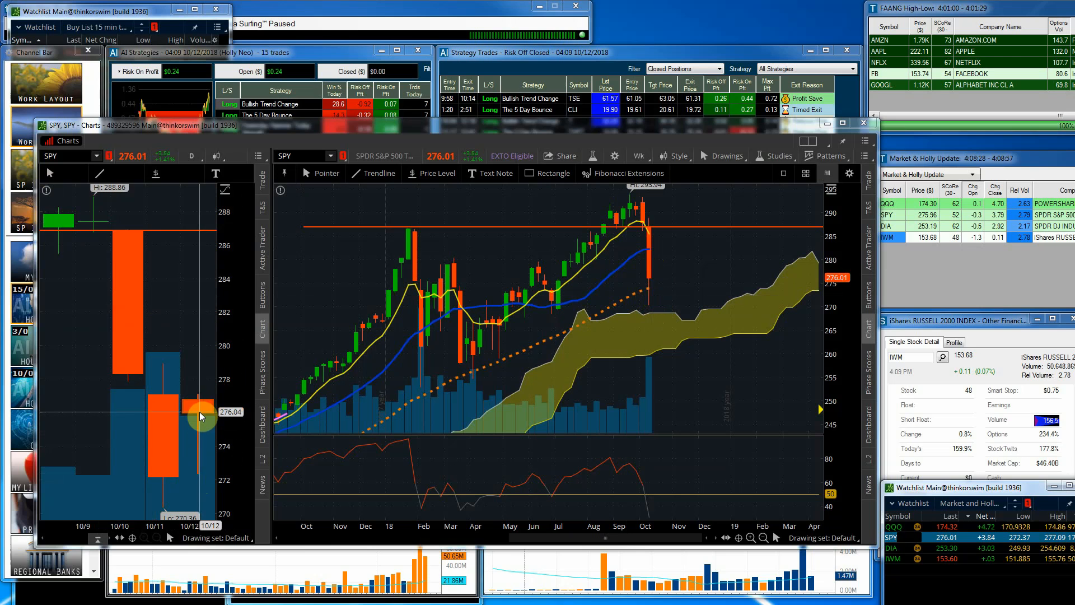
pyautogui.moveTo(200, 419)
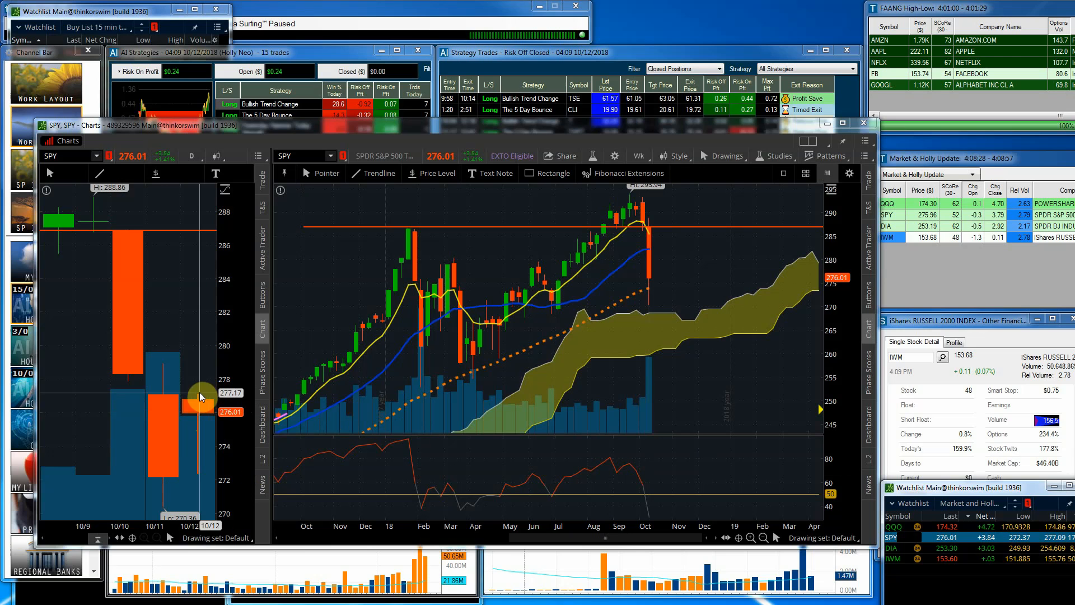
pyautogui.moveTo(898, 554)
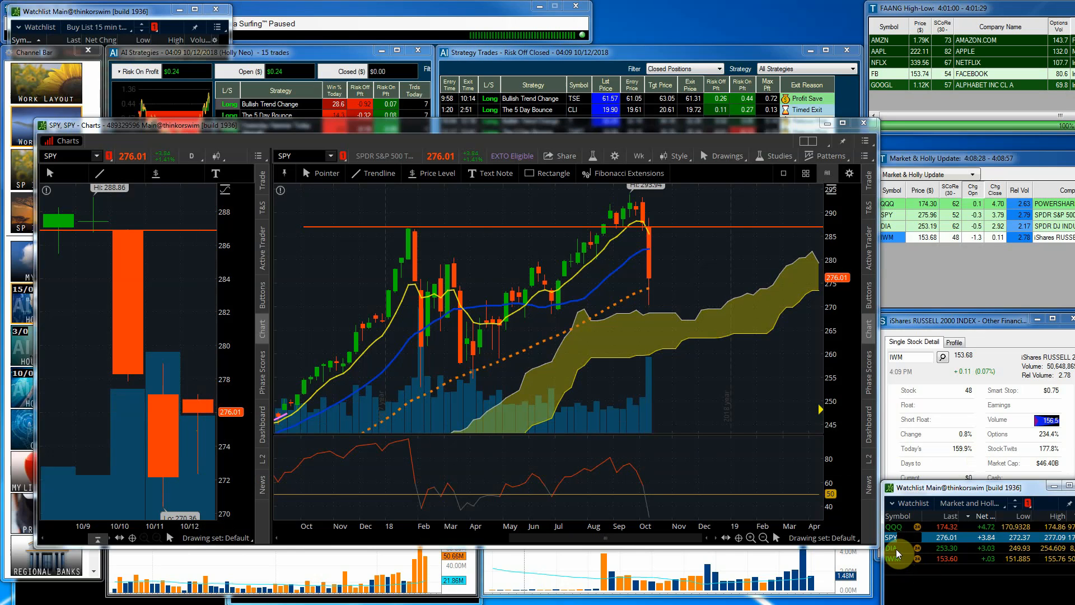
pyautogui.moveTo(706, 562)
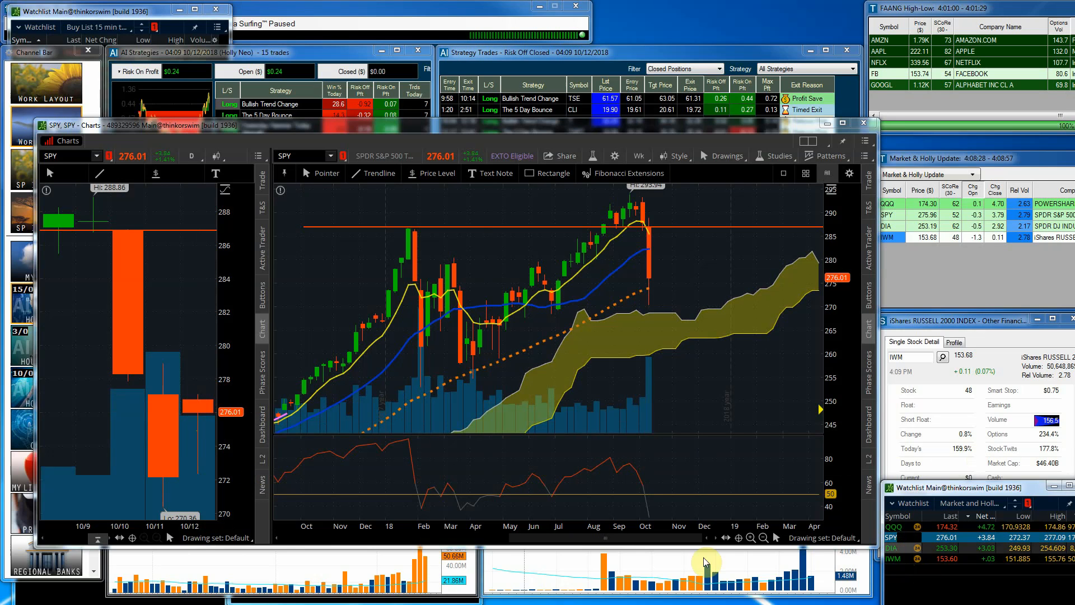
# Load DIA from the Market and Holly watchlist into the daily and long-term charts.
pyautogui.click(894, 547)
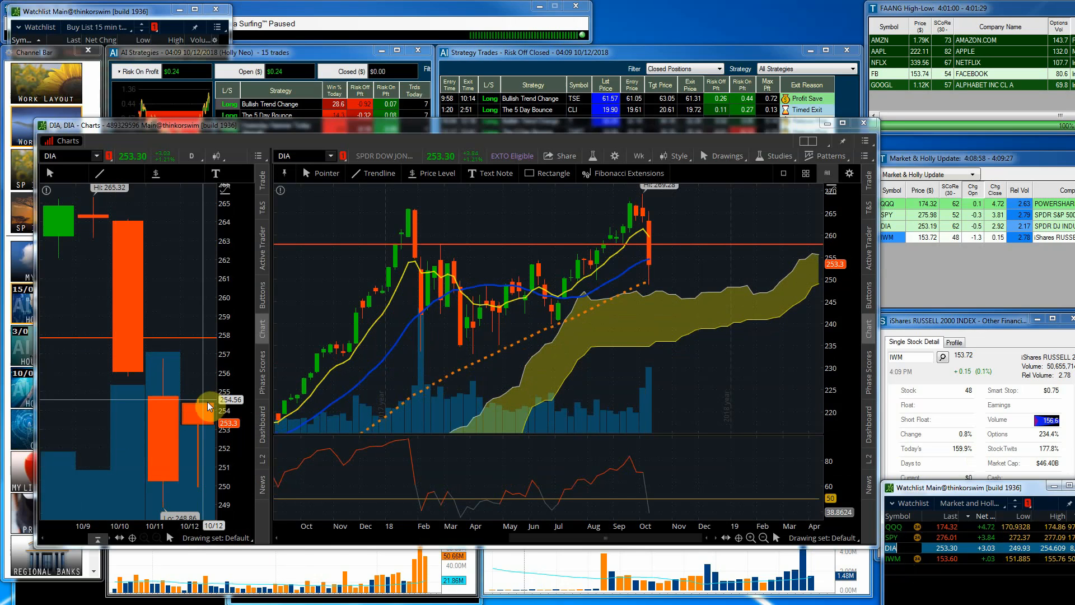
pyautogui.moveTo(206, 432)
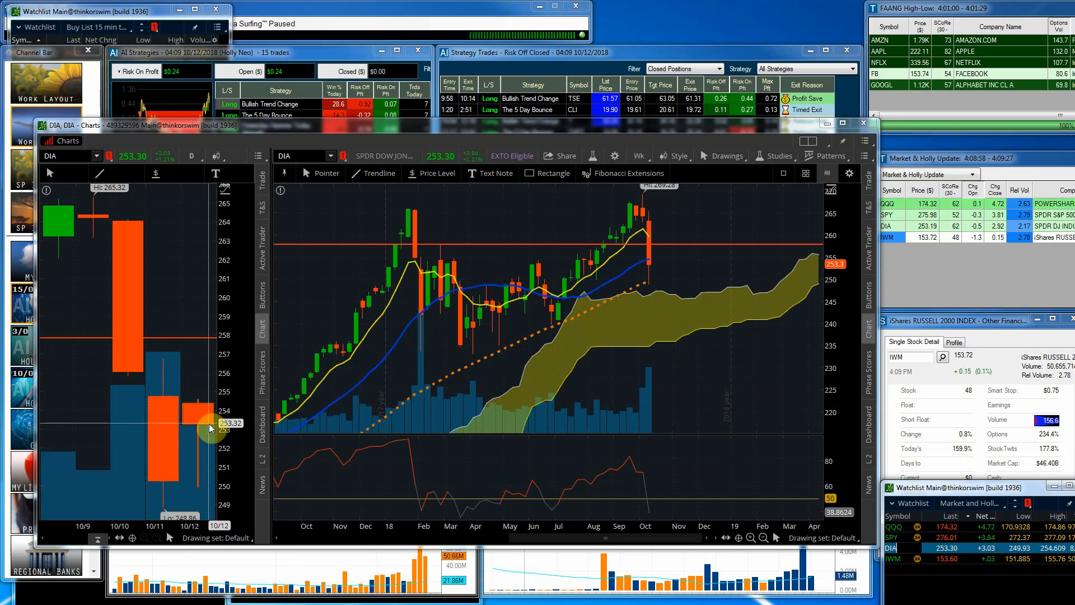
pyautogui.moveTo(519, 370)
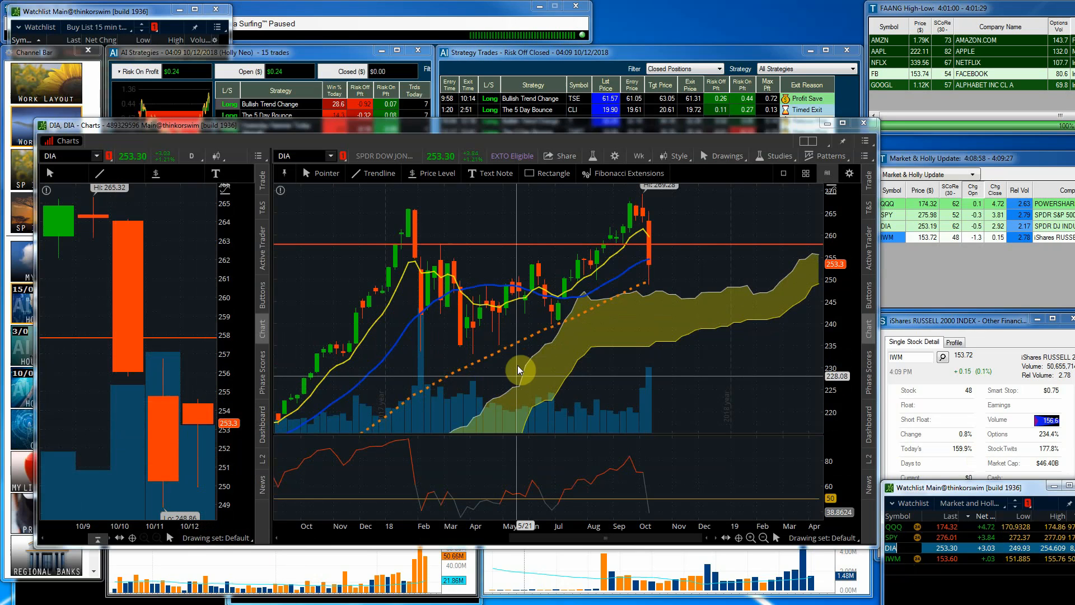
pyautogui.moveTo(648, 287)
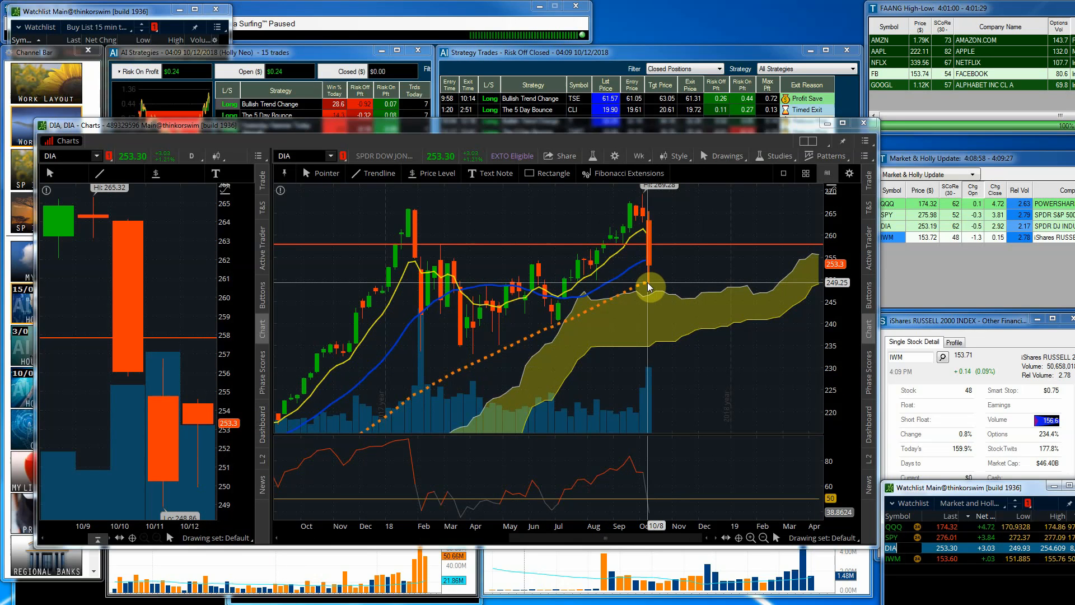
pyautogui.moveTo(650, 284)
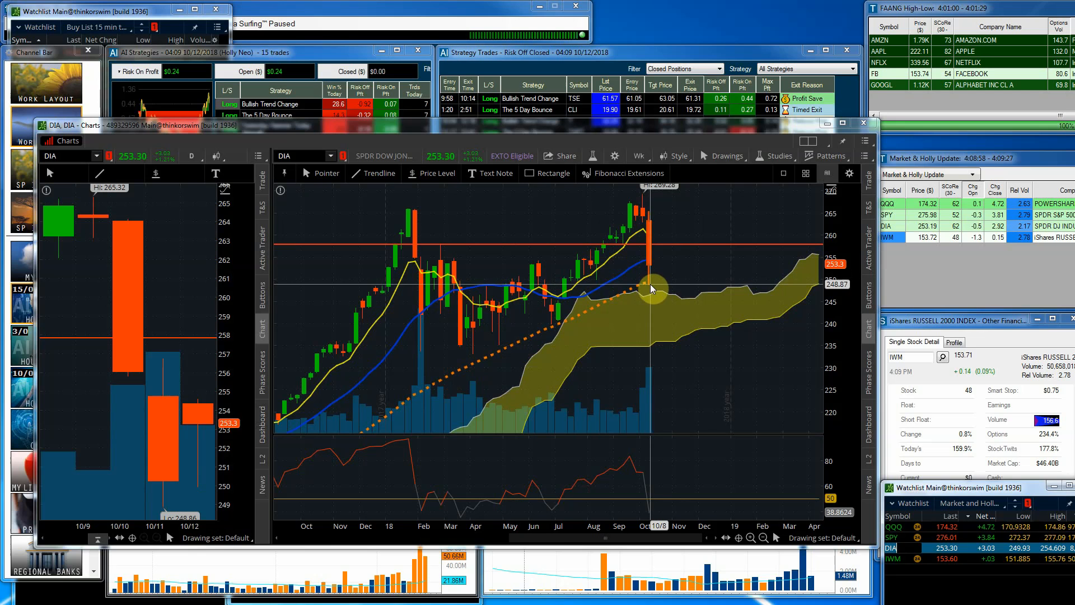
pyautogui.moveTo(662, 273)
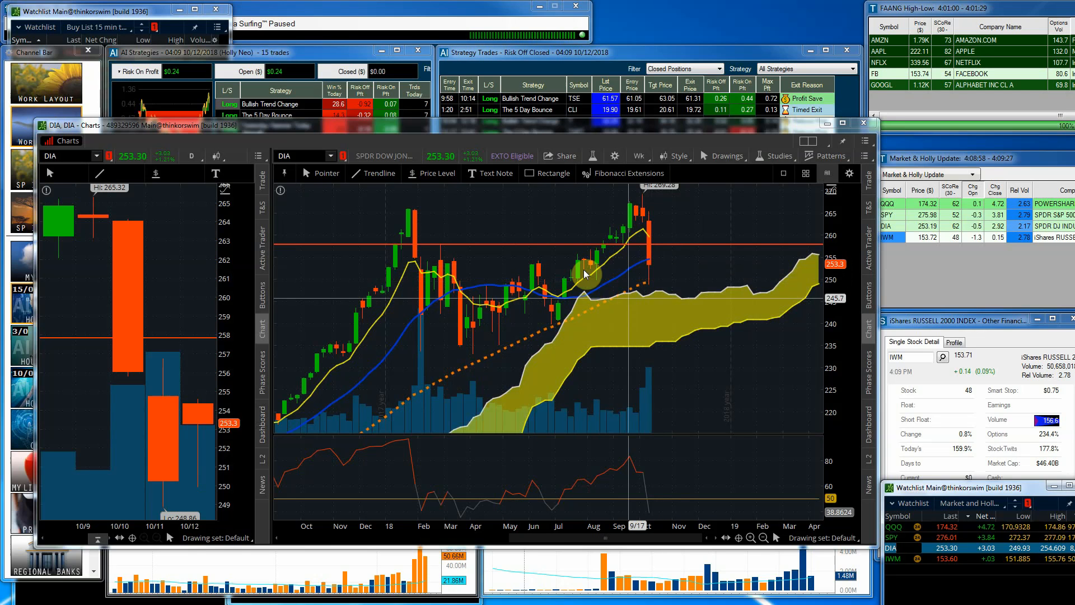
pyautogui.moveTo(614, 263)
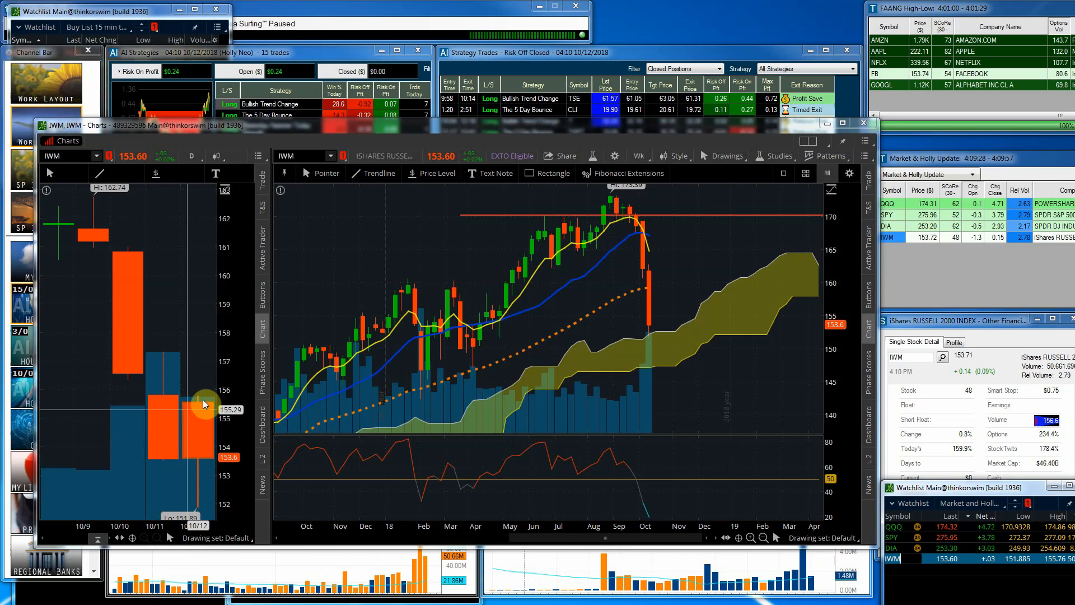
pyautogui.moveTo(649, 295)
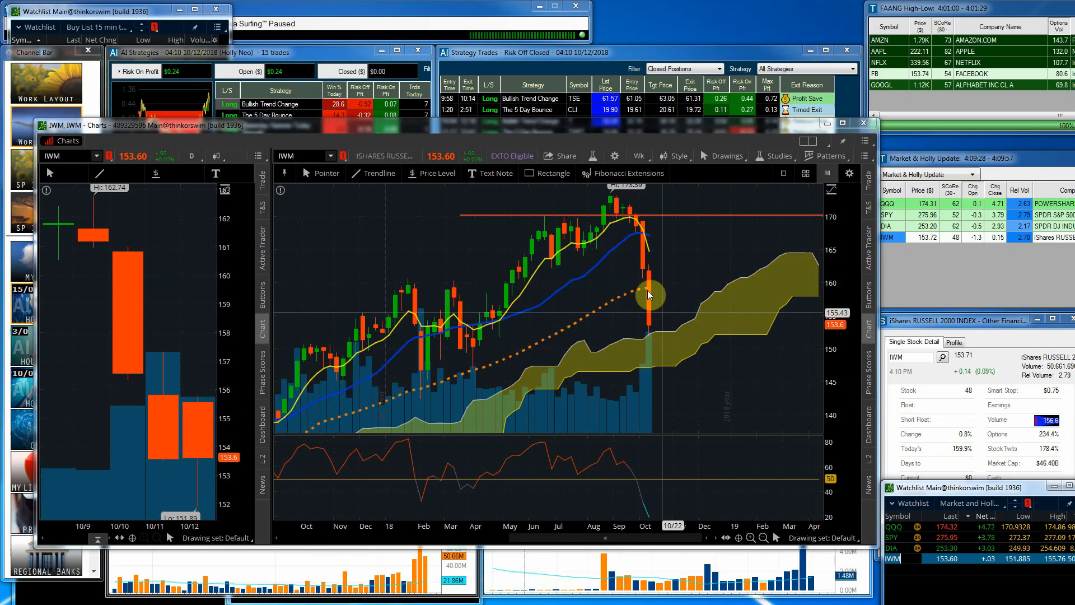
pyautogui.moveTo(650, 290)
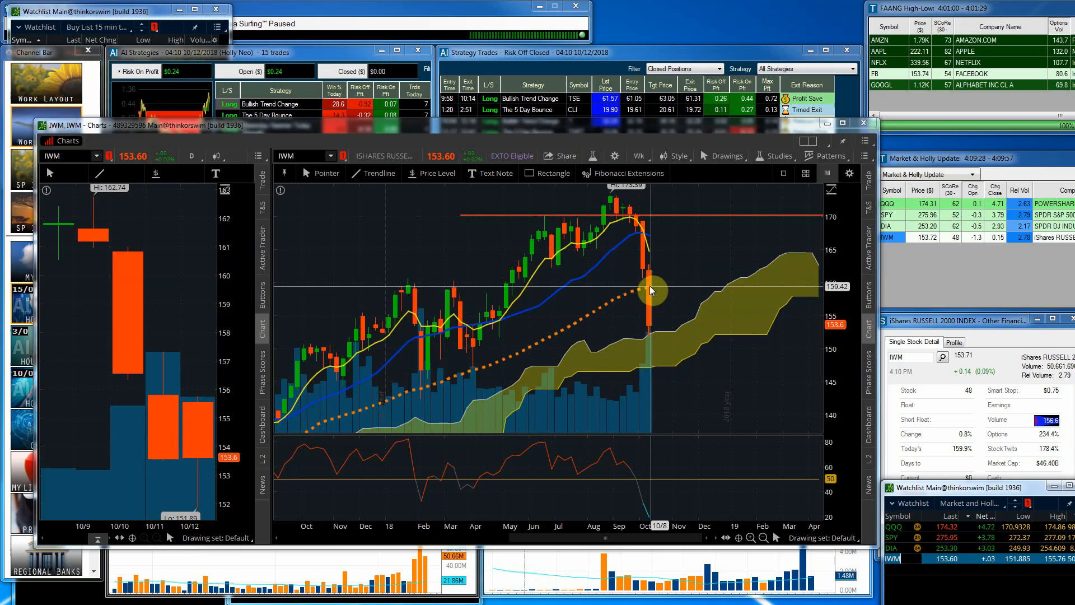
pyautogui.moveTo(654, 410)
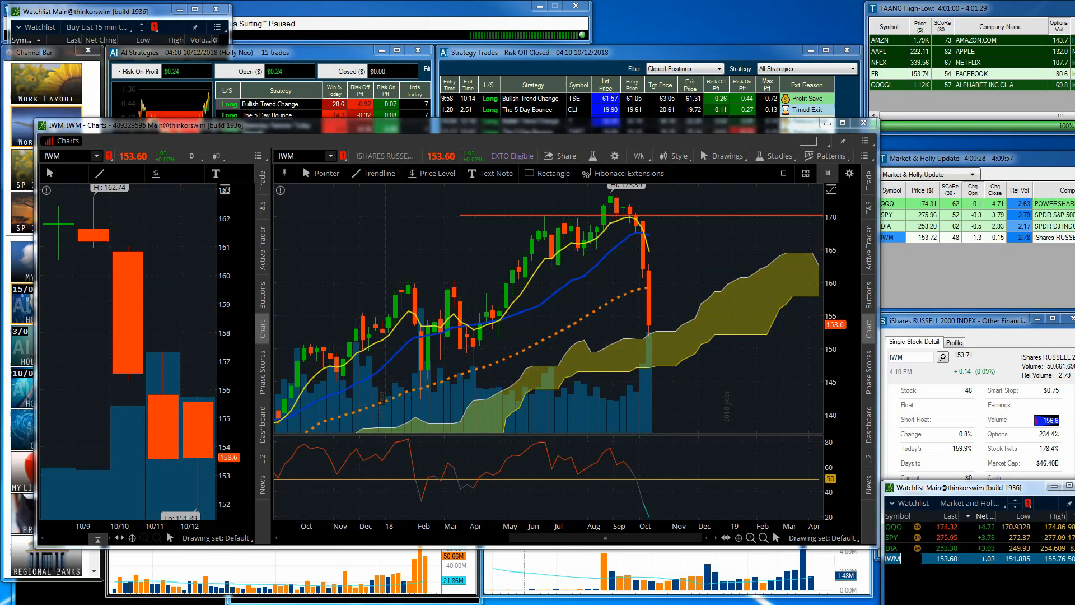
pyautogui.moveTo(614, 303)
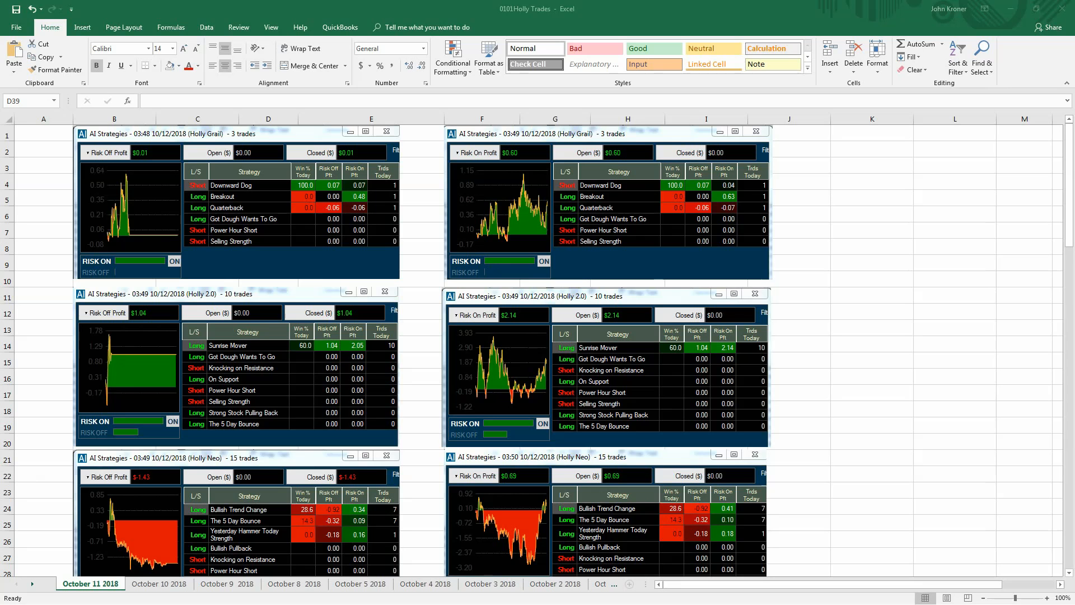
pyautogui.moveTo(156, 336)
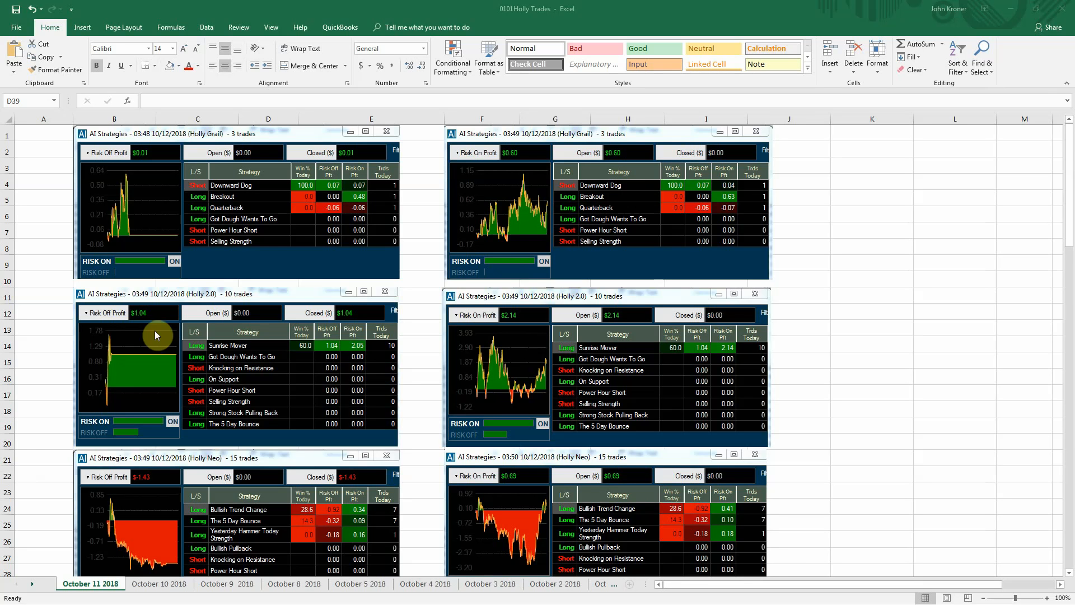
pyautogui.moveTo(244, 144)
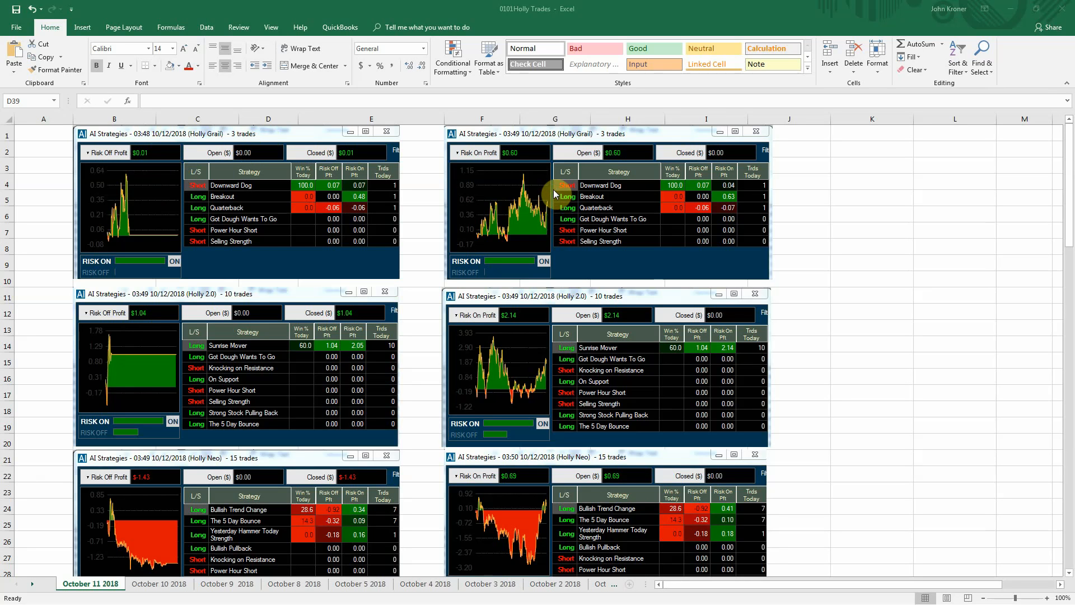
pyautogui.moveTo(526, 156)
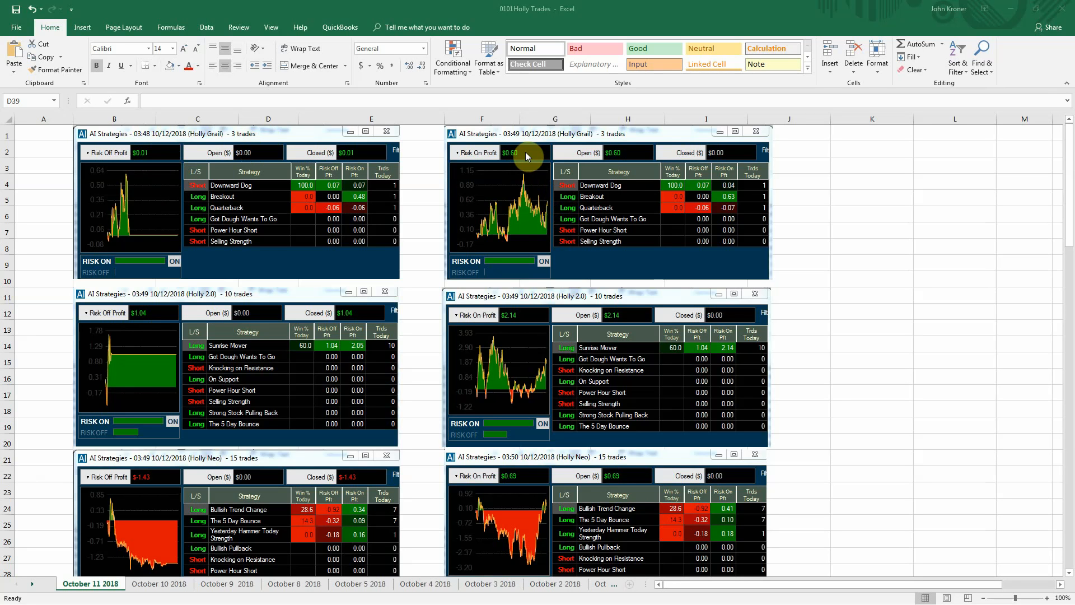
pyautogui.moveTo(187, 318)
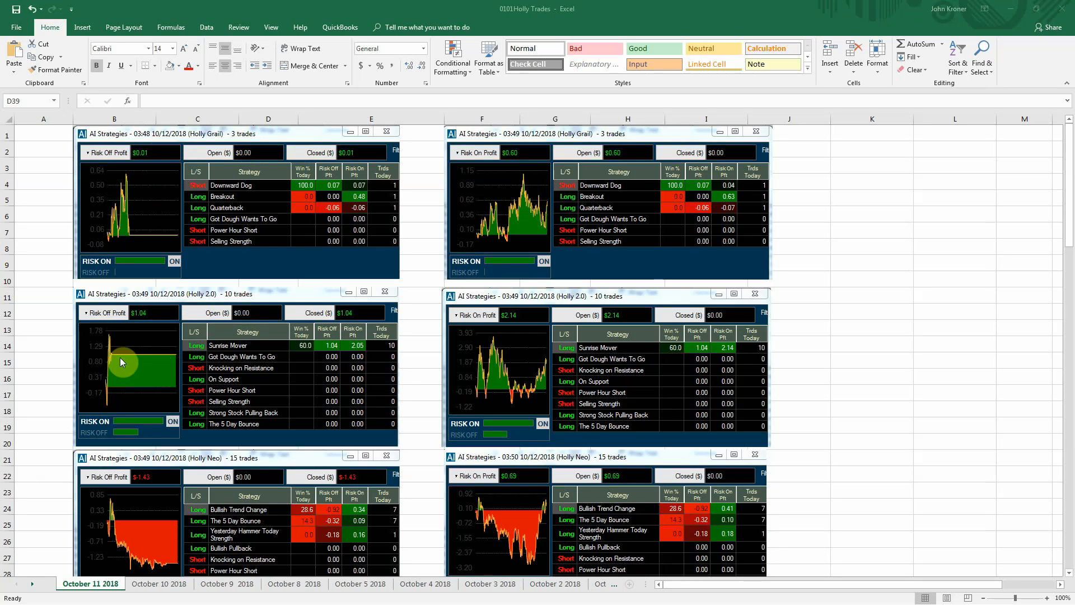
pyautogui.moveTo(516, 329)
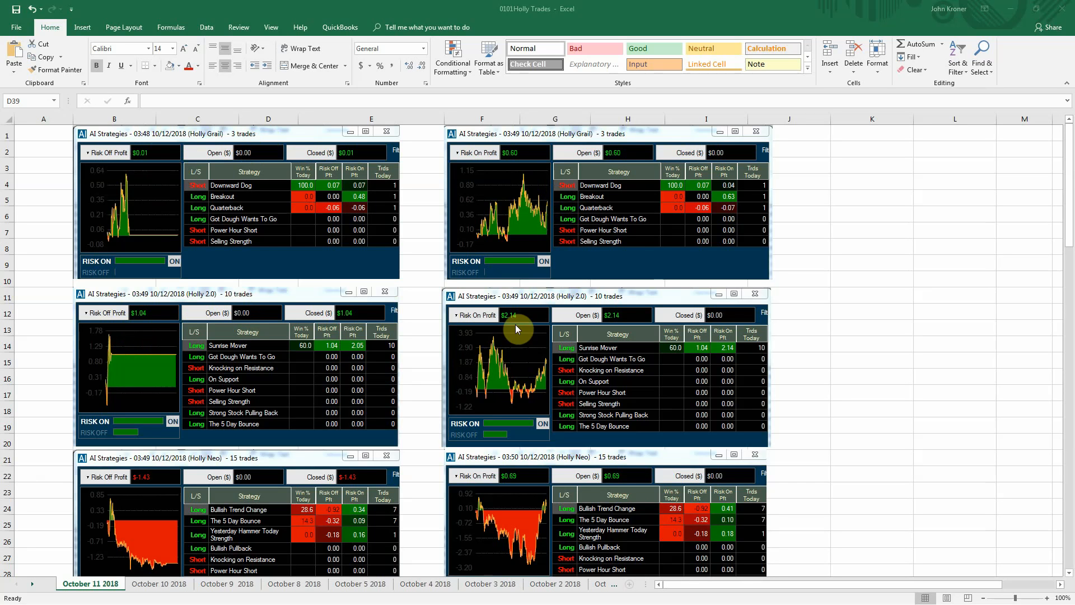
pyautogui.moveTo(440, 400)
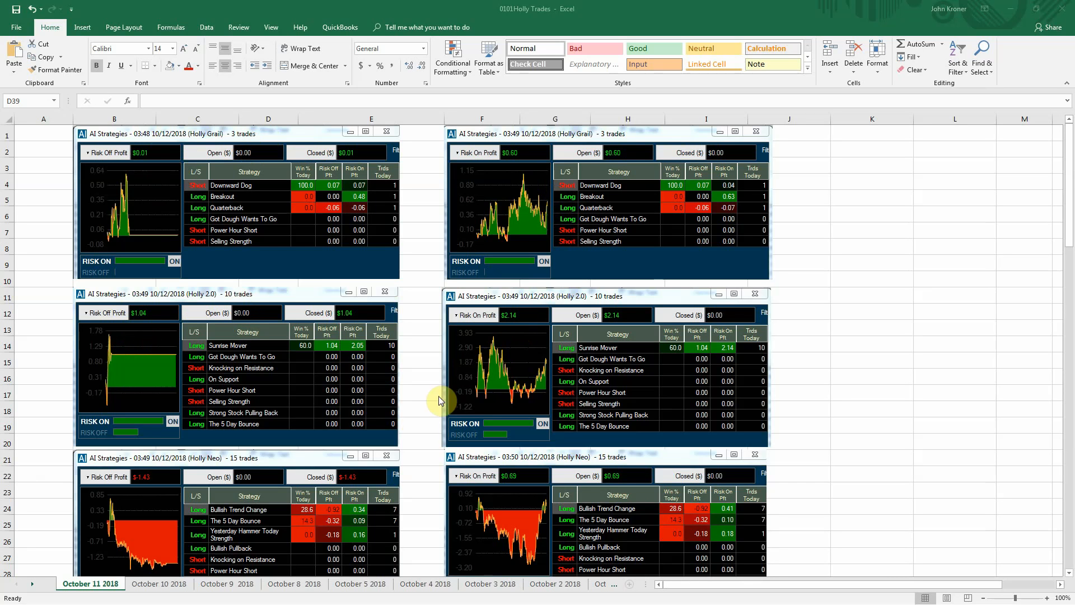
# Scroll the October 11 2018 sheet down to the daily Grail, 2.0 and Neo results table.
pyautogui.scroll(-3)
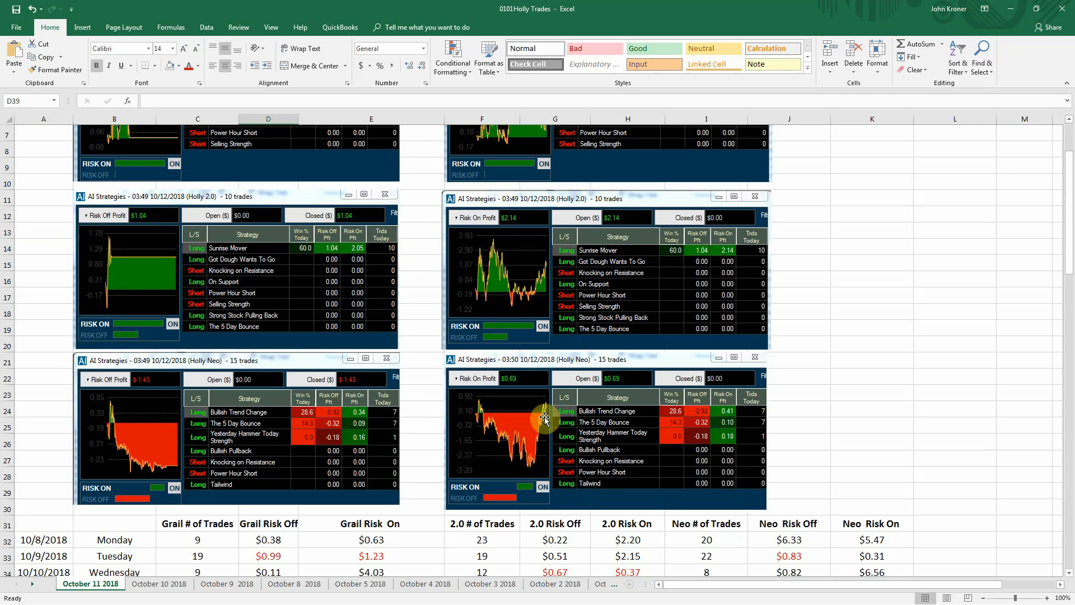
pyautogui.moveTo(545, 416)
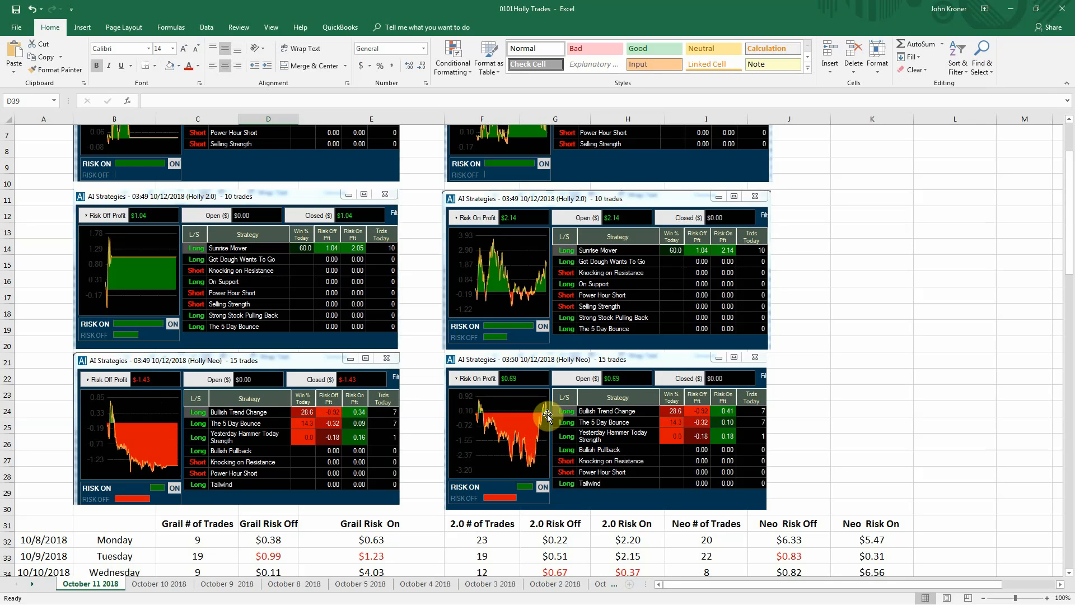
pyautogui.moveTo(846, 398)
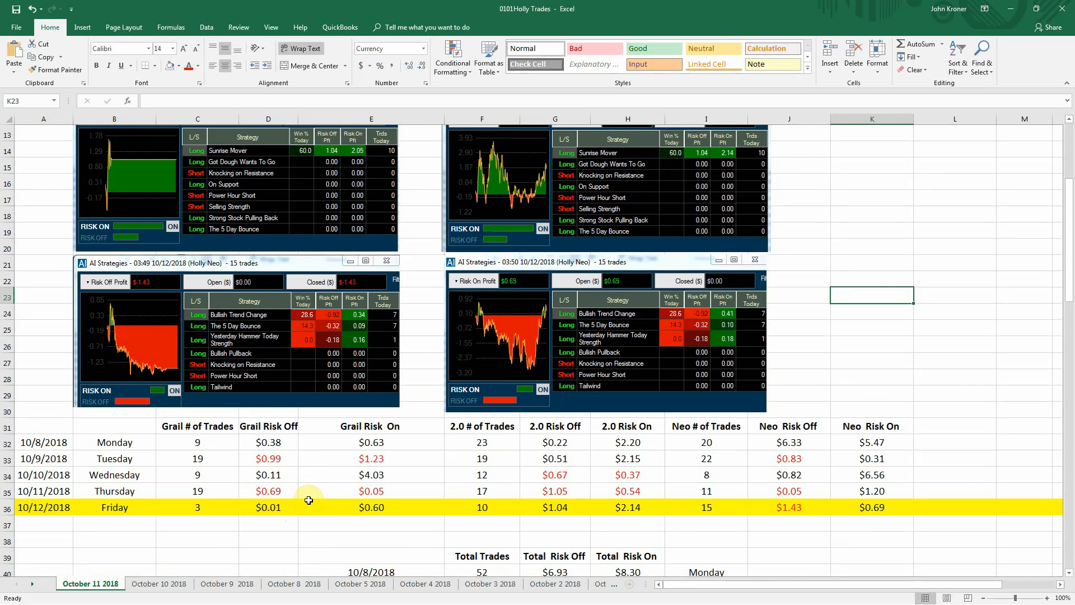
# Inspect the totals formulas in F44, H44, F45, G45 and H45 (216 trades, $3.71, $23.79).
pyautogui.scroll(-3)
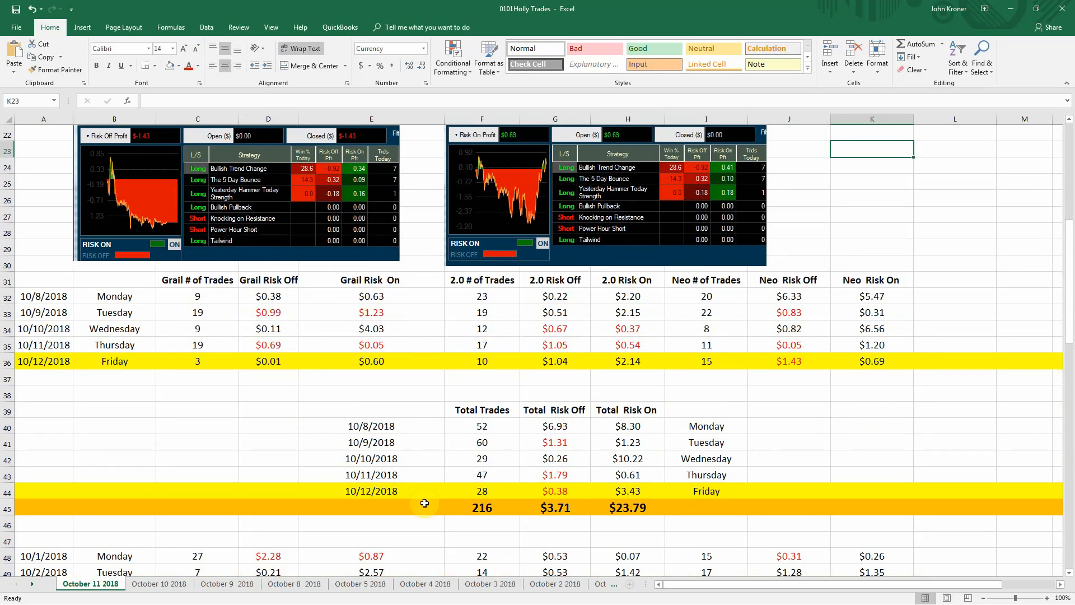
pyautogui.click(481, 491)
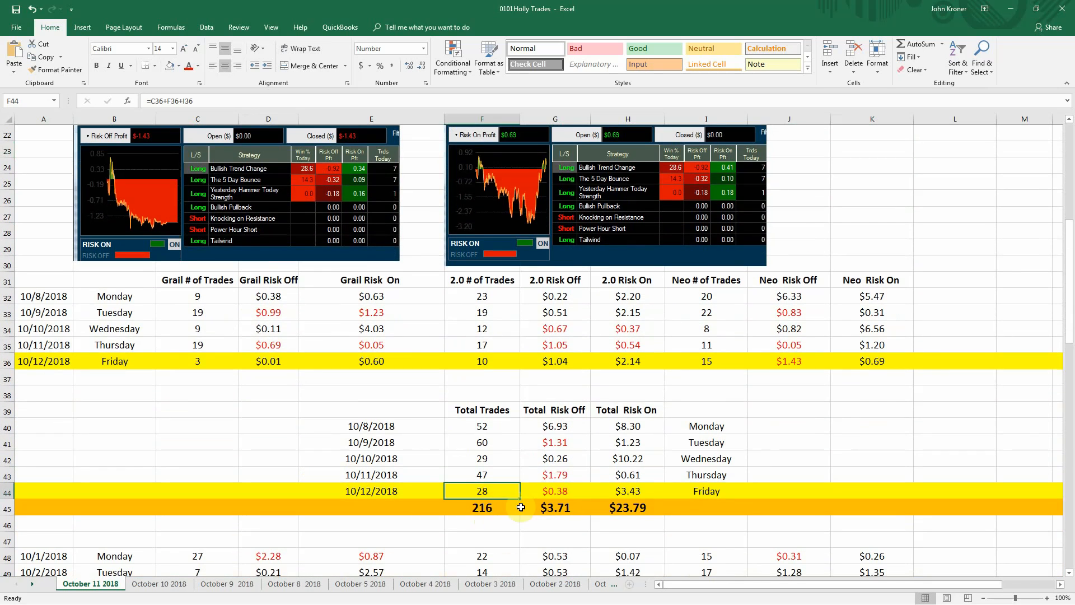
pyautogui.click(555, 490)
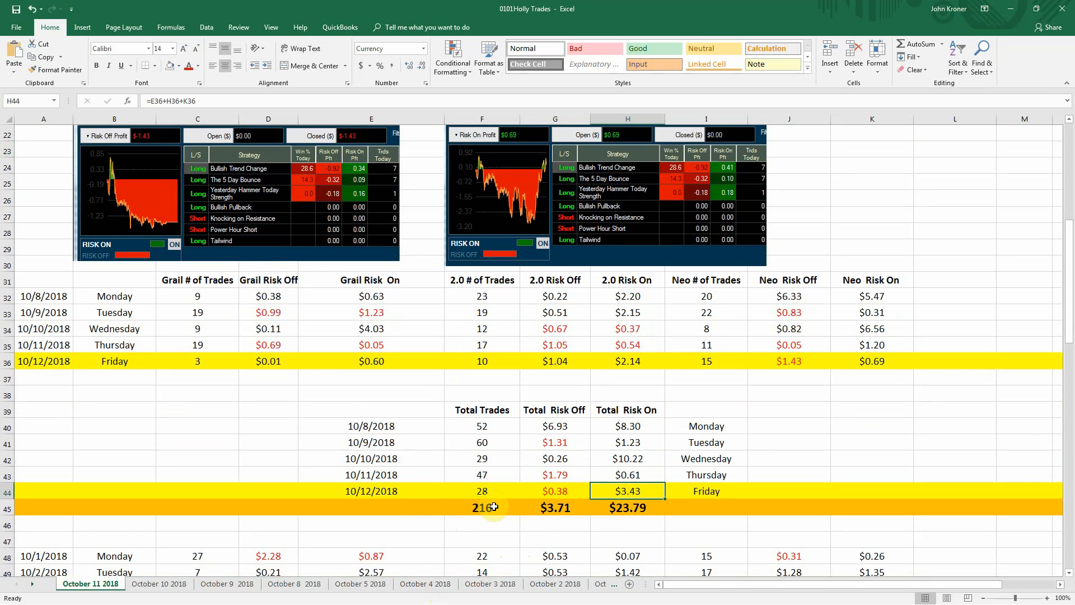
pyautogui.click(482, 507)
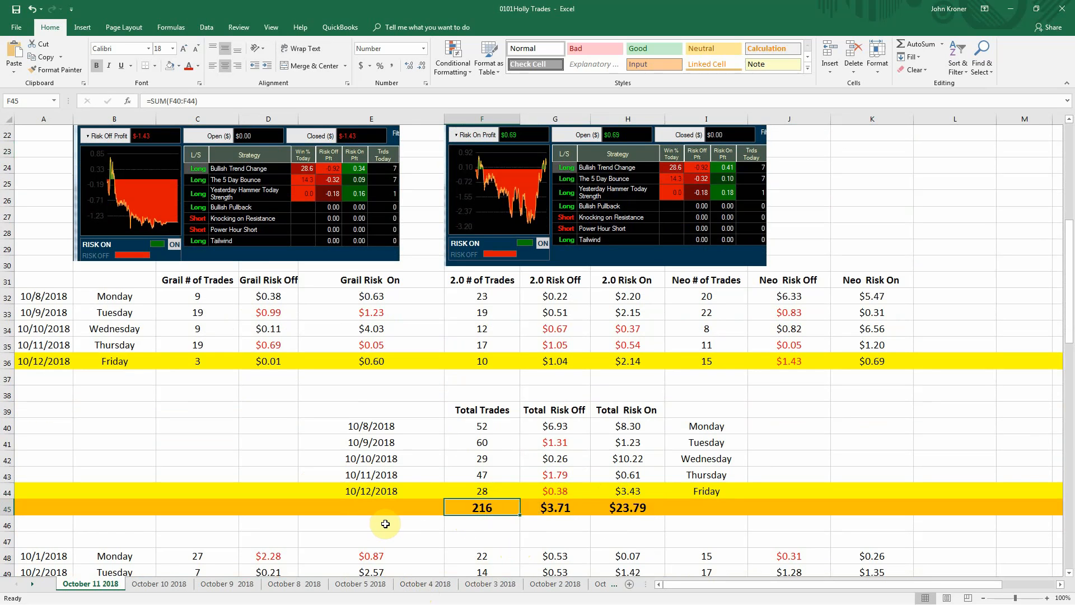
pyautogui.click(556, 507)
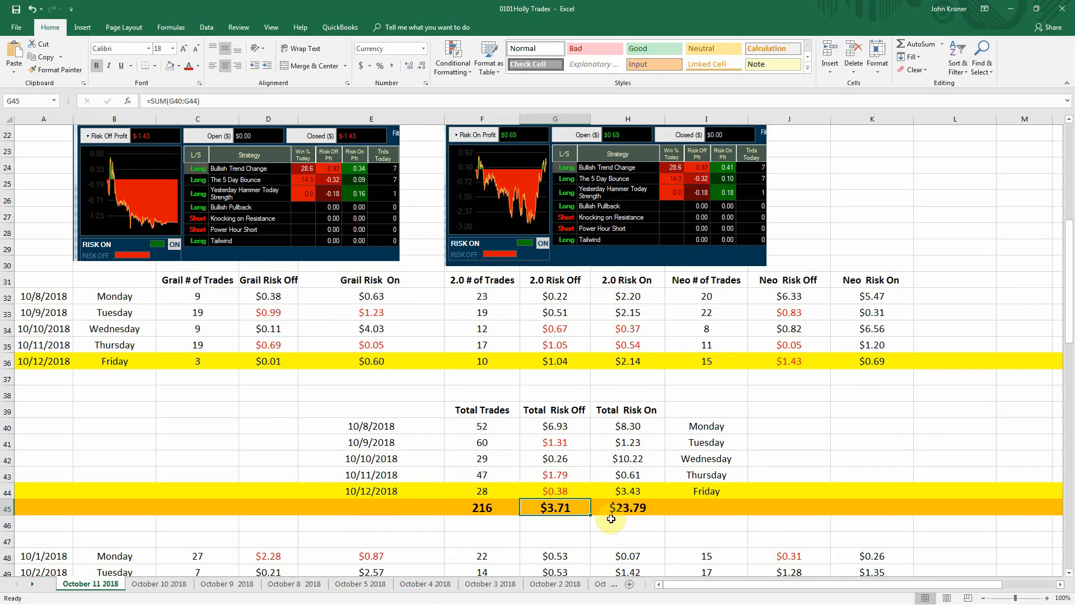
pyautogui.click(625, 507)
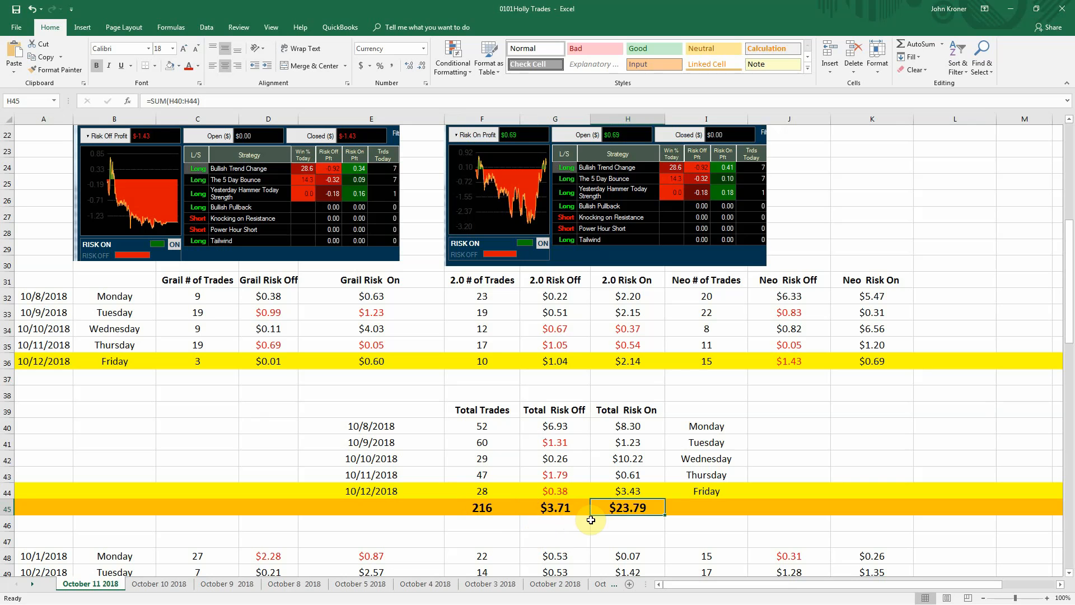
pyautogui.moveTo(584, 522)
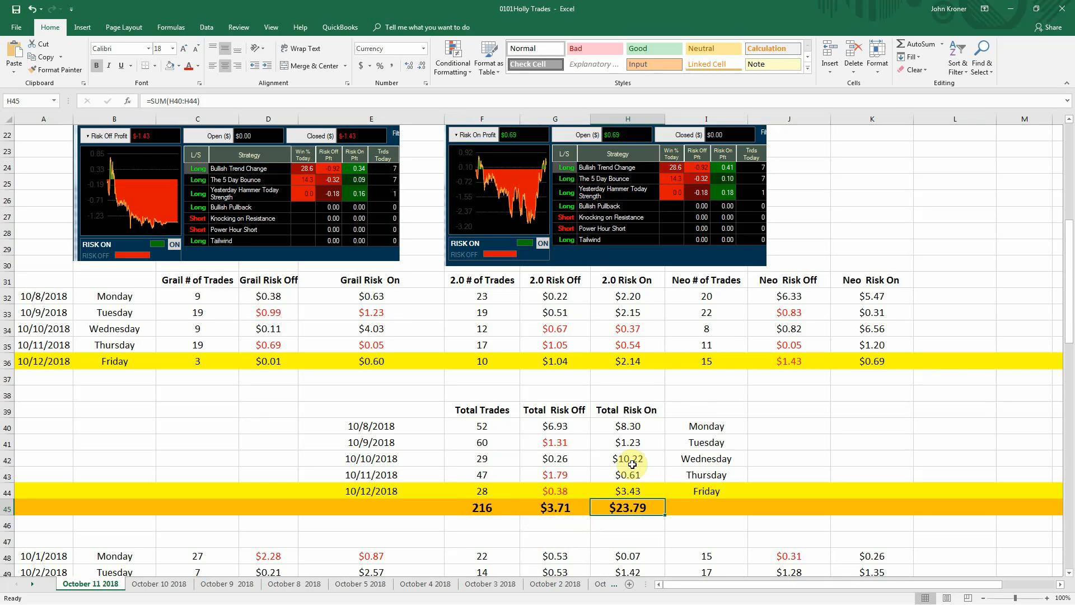
pyautogui.moveTo(1015, 12)
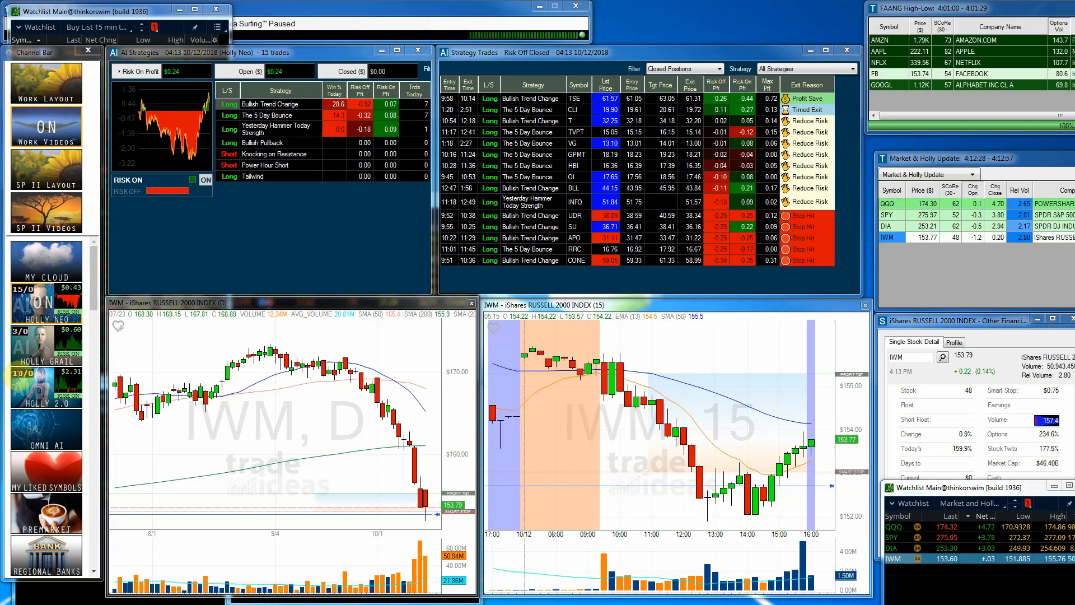
pyautogui.moveTo(79, 382)
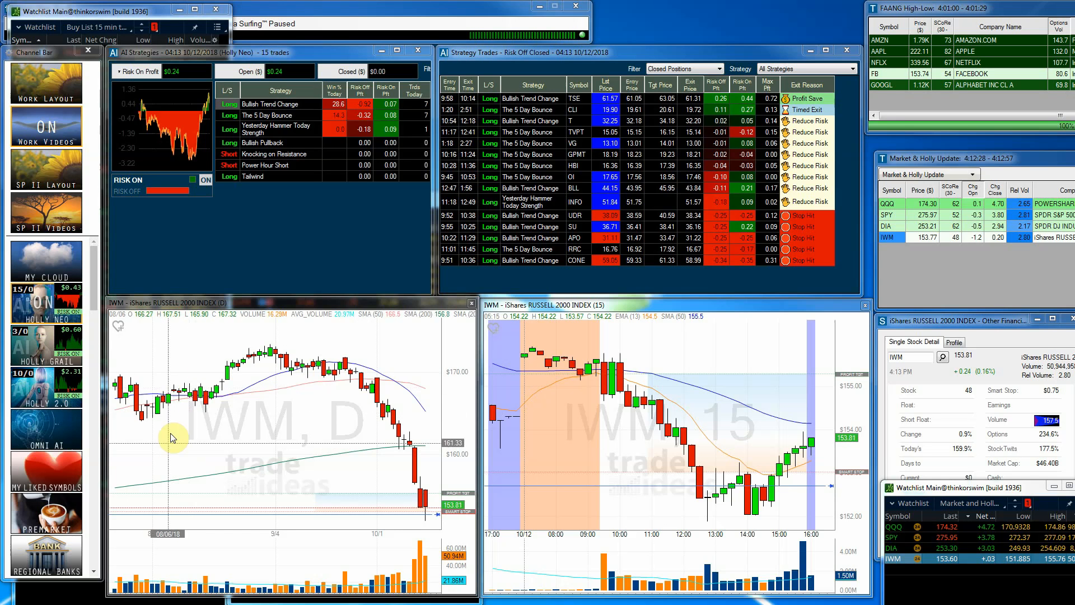
pyautogui.moveTo(346, 319)
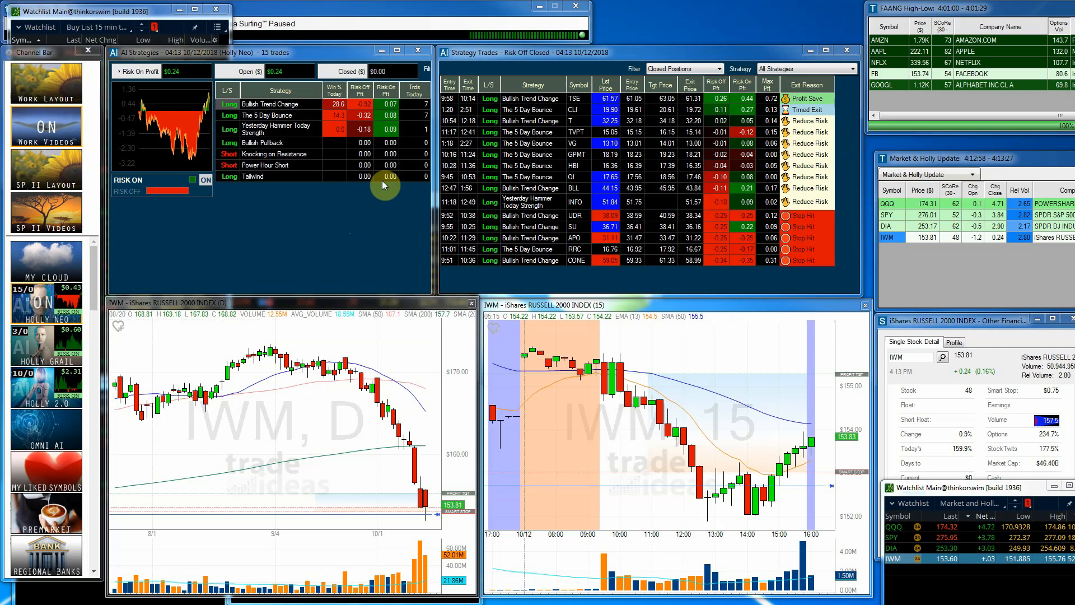
pyautogui.moveTo(223, 218)
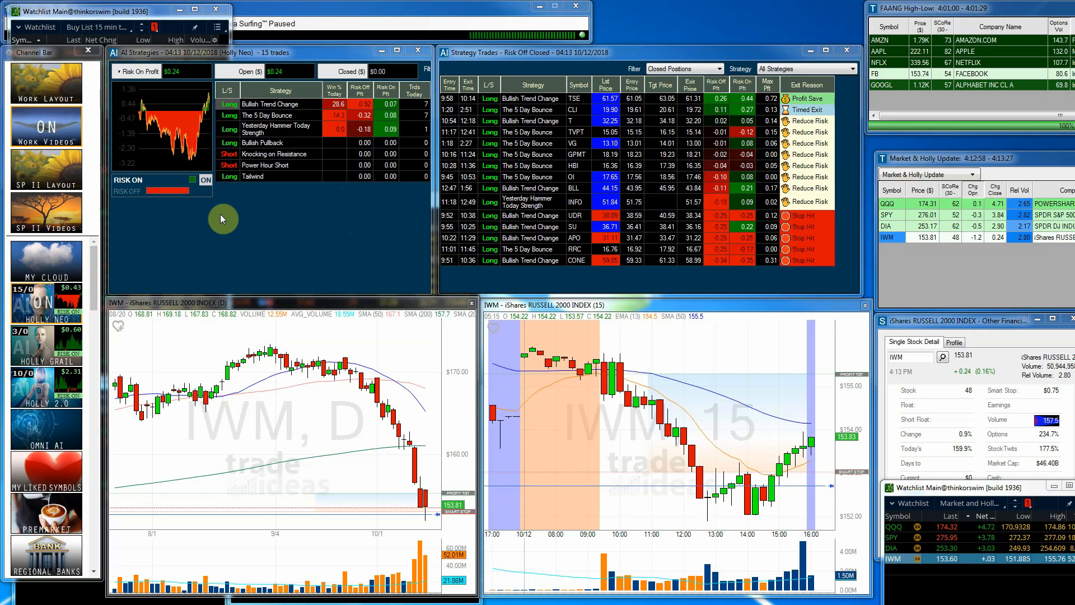
pyautogui.moveTo(254, 210)
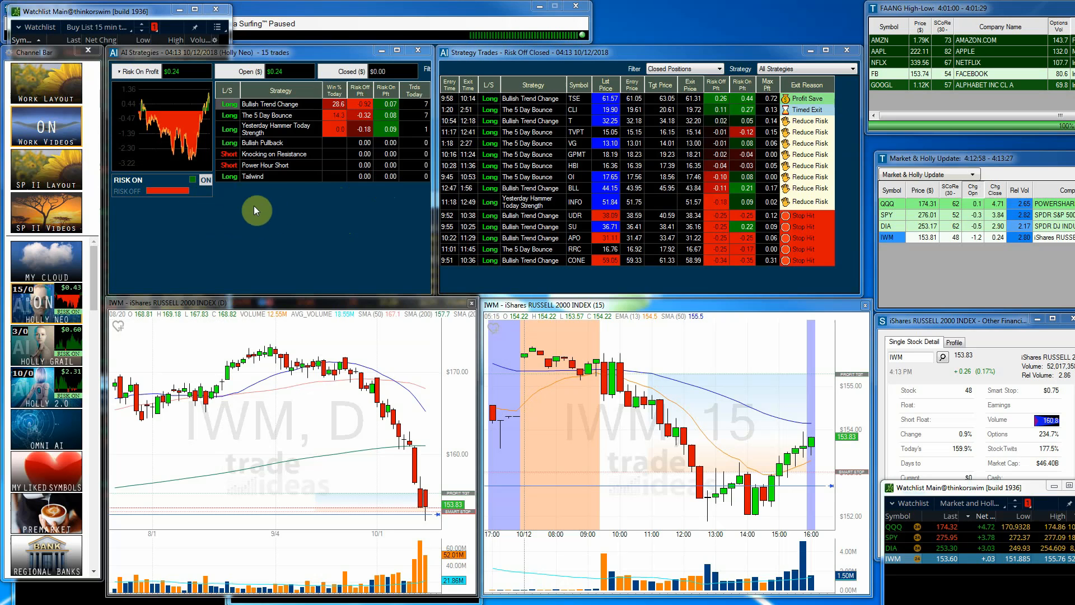
pyautogui.moveTo(283, 212)
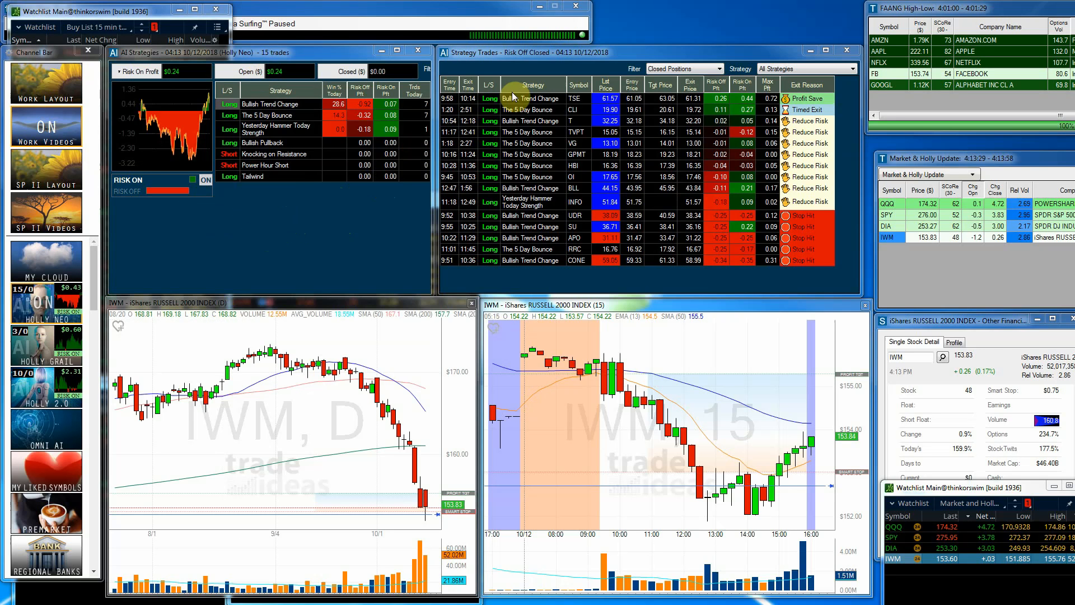
pyautogui.moveTo(571, 101)
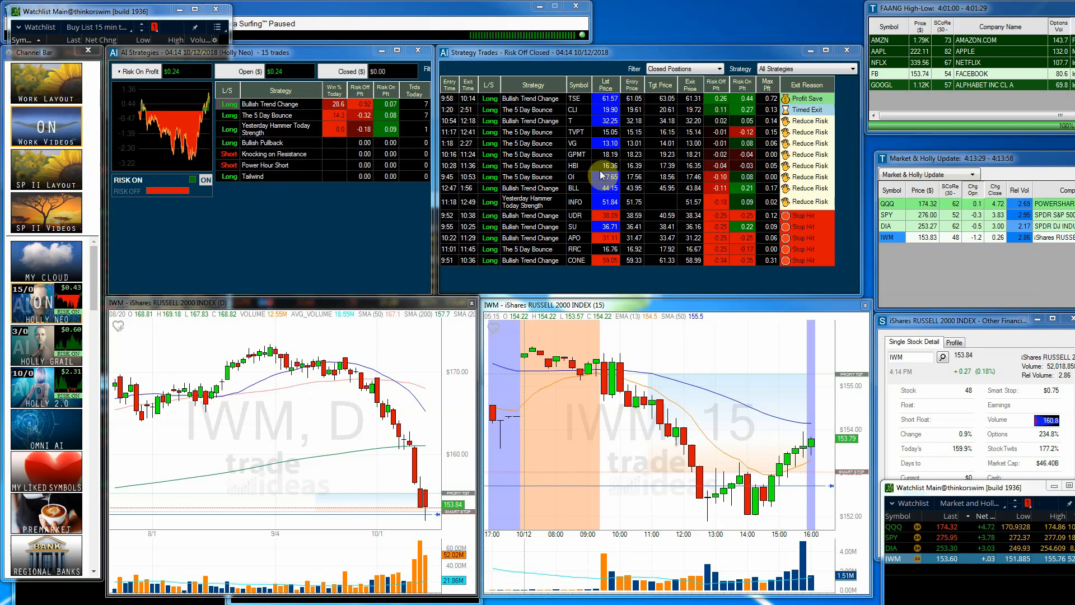
pyautogui.moveTo(606, 111)
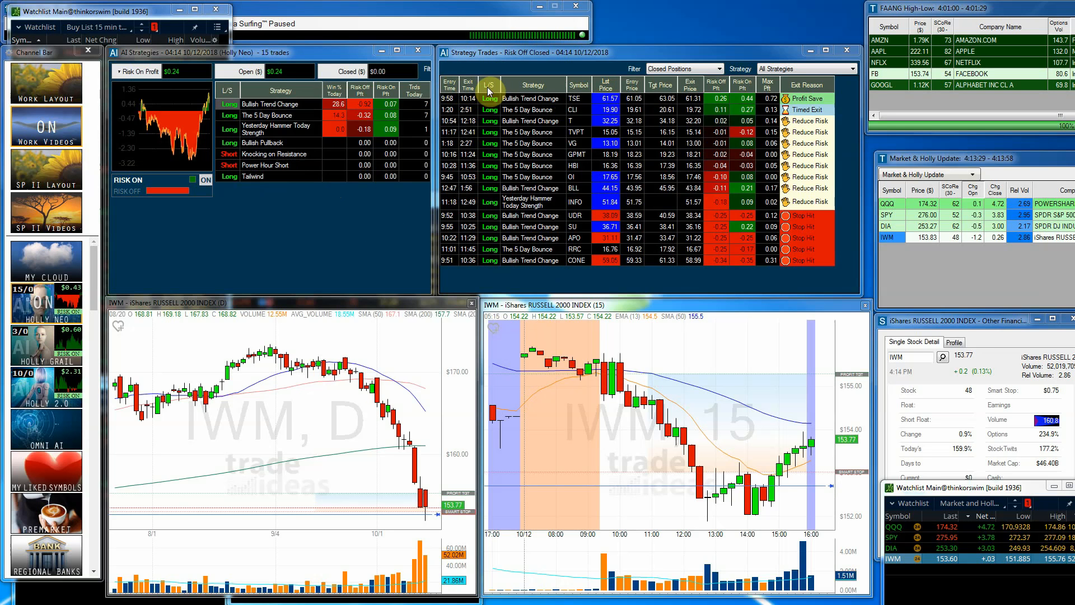
pyautogui.moveTo(590, 94)
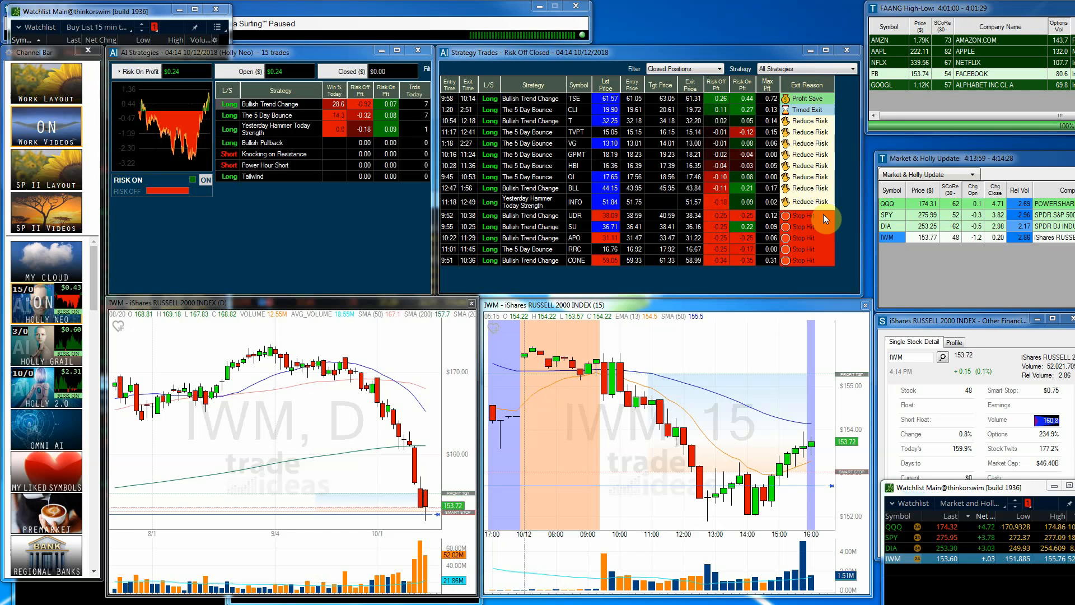
pyautogui.moveTo(233, 376)
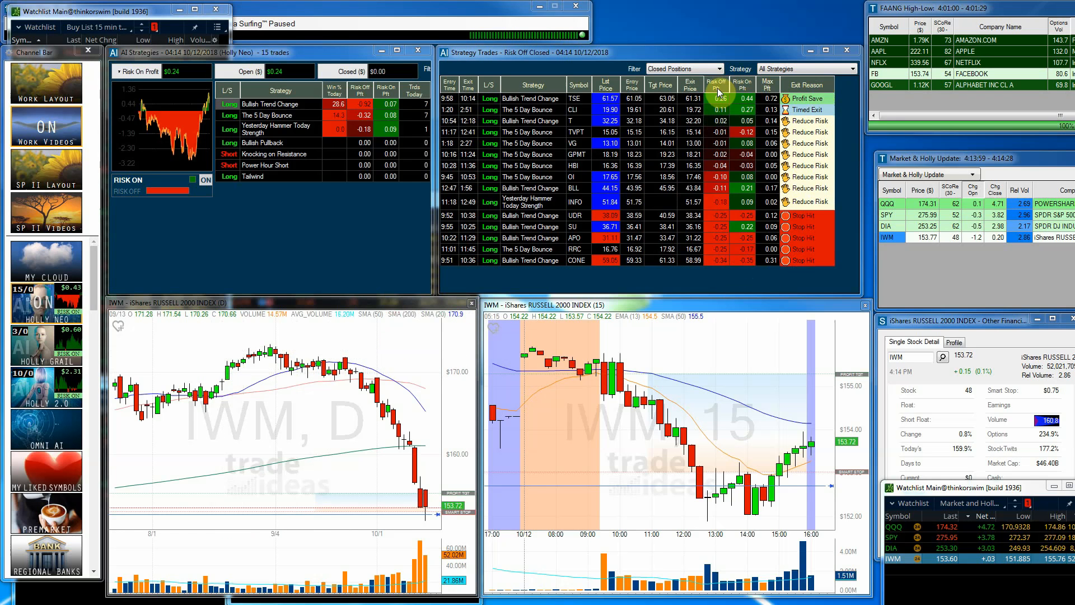
pyautogui.click(715, 83)
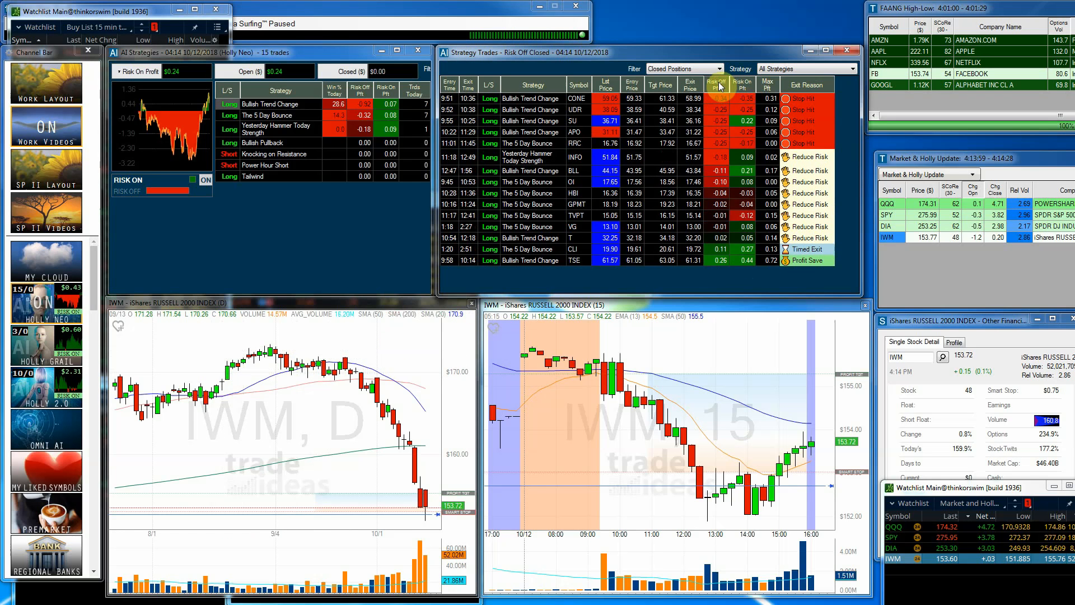
pyautogui.click(743, 85)
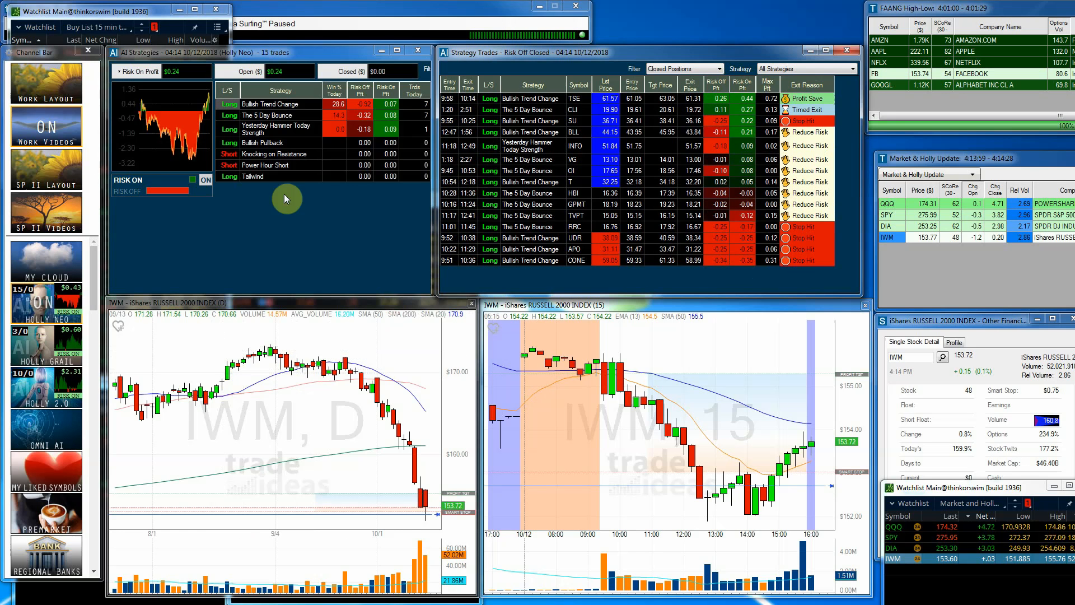
pyautogui.rightClick(286, 199)
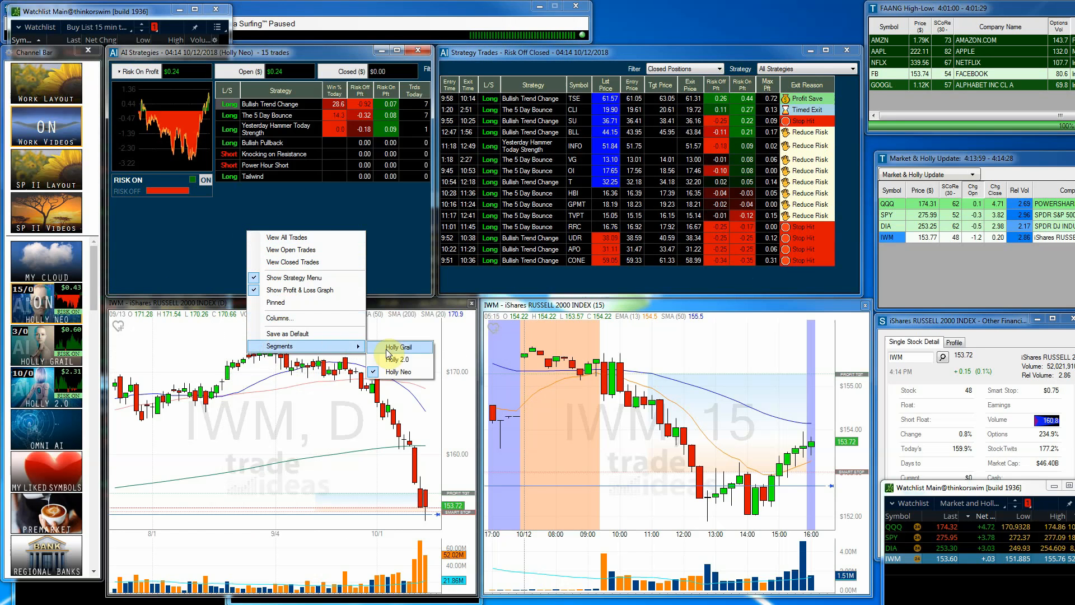
# Switch the strategy results to Holly 2.0, then to Holly Grail.
pyautogui.click(397, 359)
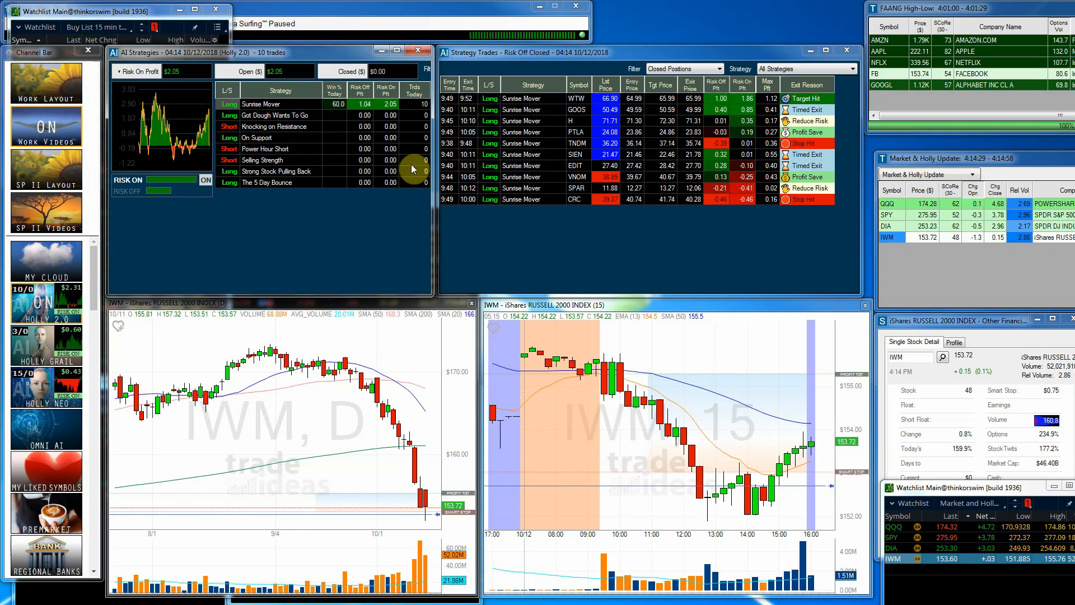
pyautogui.moveTo(306, 155)
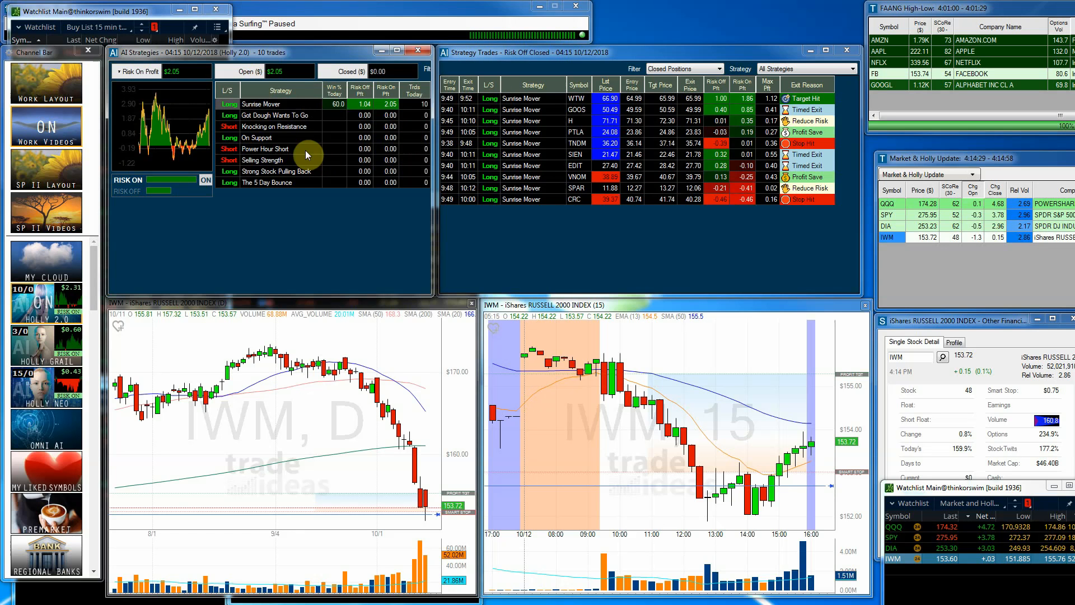
pyautogui.moveTo(501, 203)
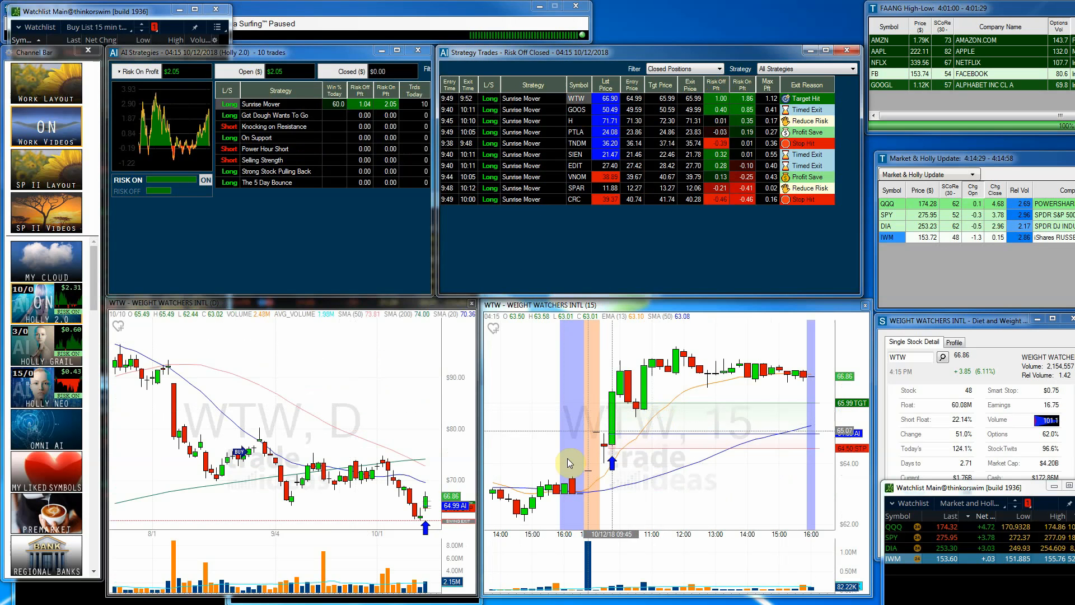
pyautogui.moveTo(641, 412)
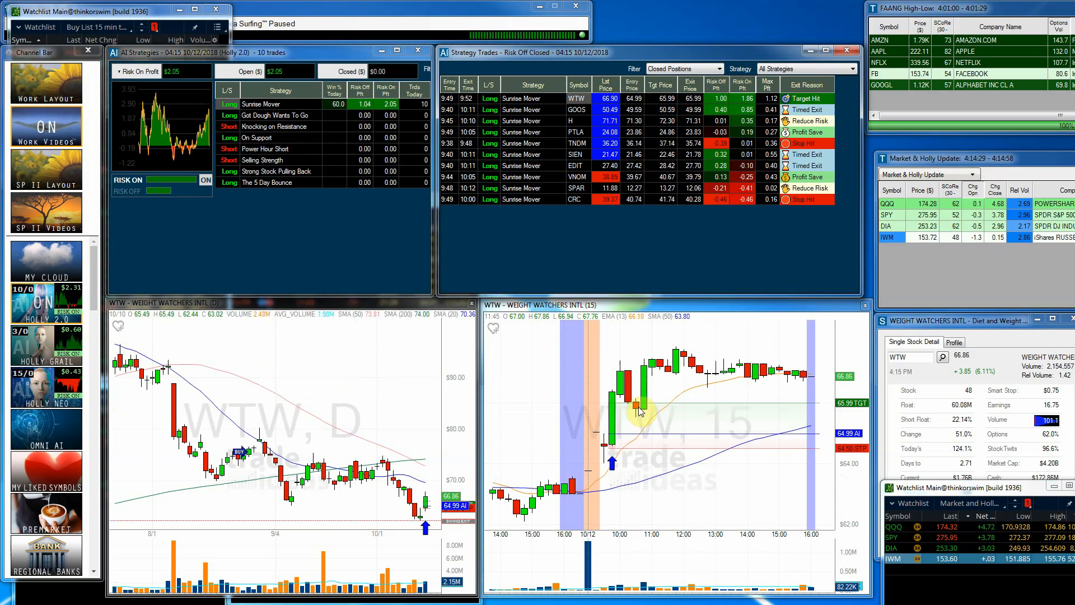
pyautogui.moveTo(664, 383)
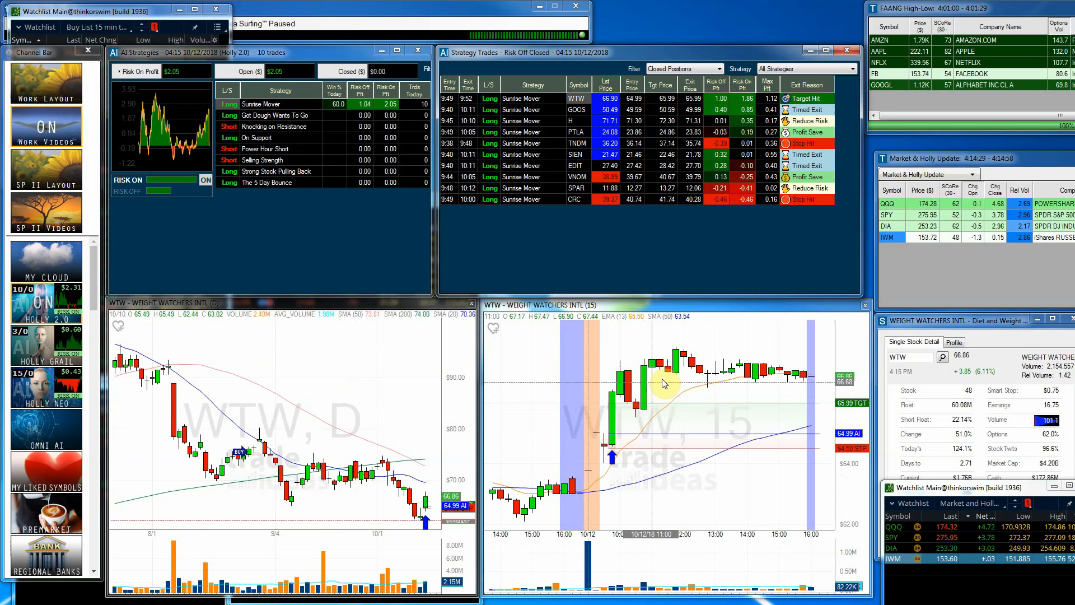
pyautogui.moveTo(767, 310)
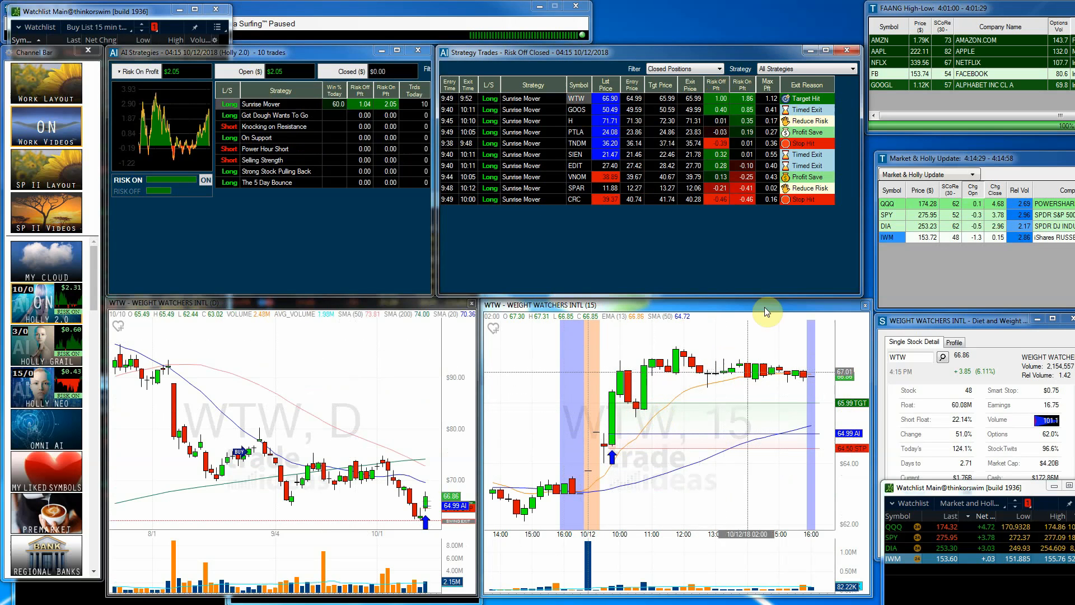
pyautogui.moveTo(766, 310)
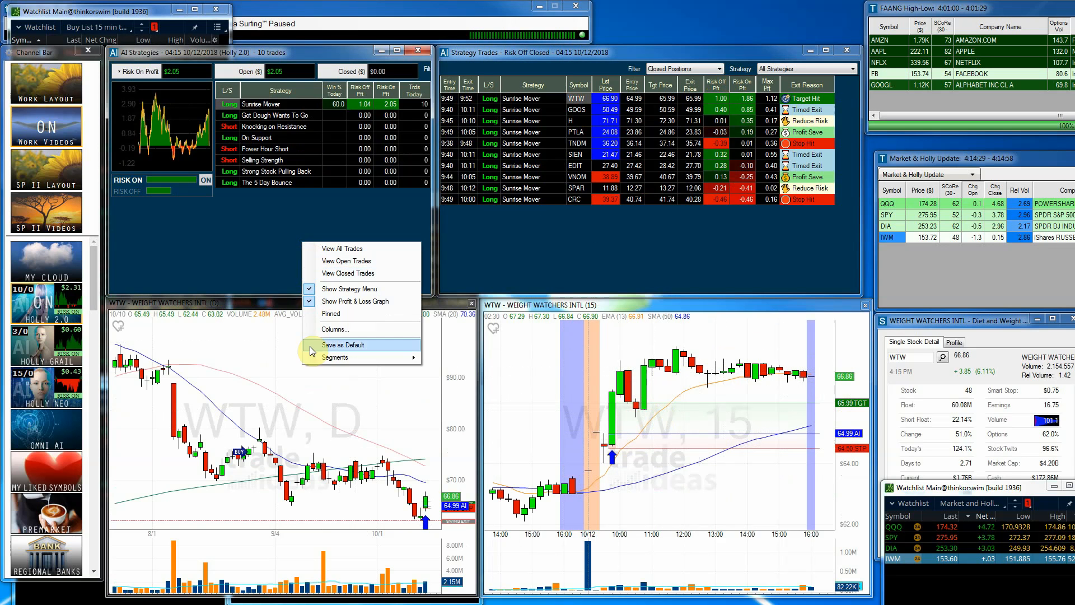
pyautogui.click(343, 345)
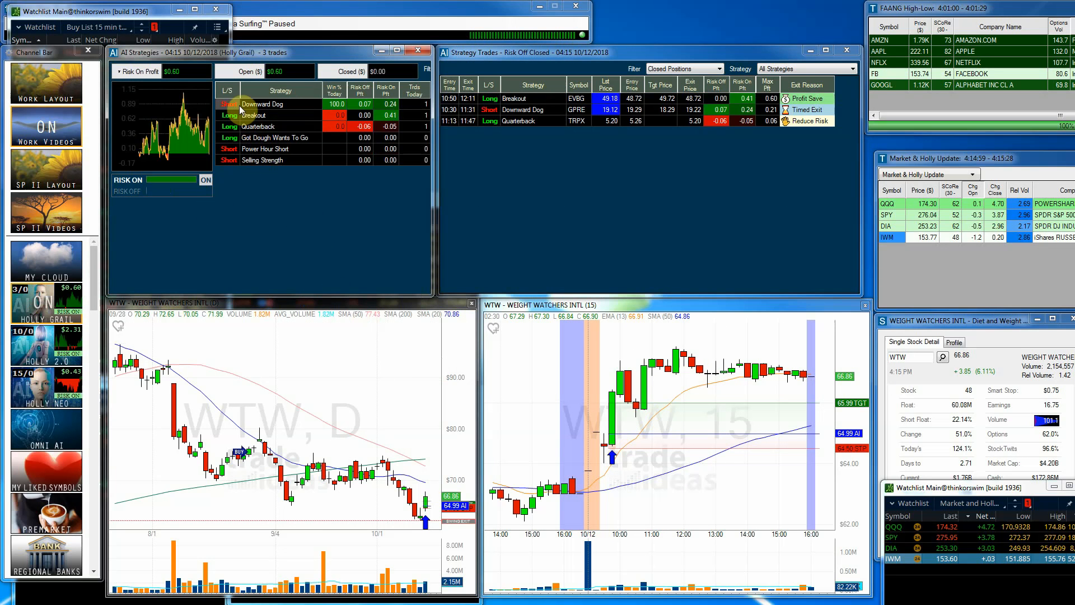
pyautogui.moveTo(353, 168)
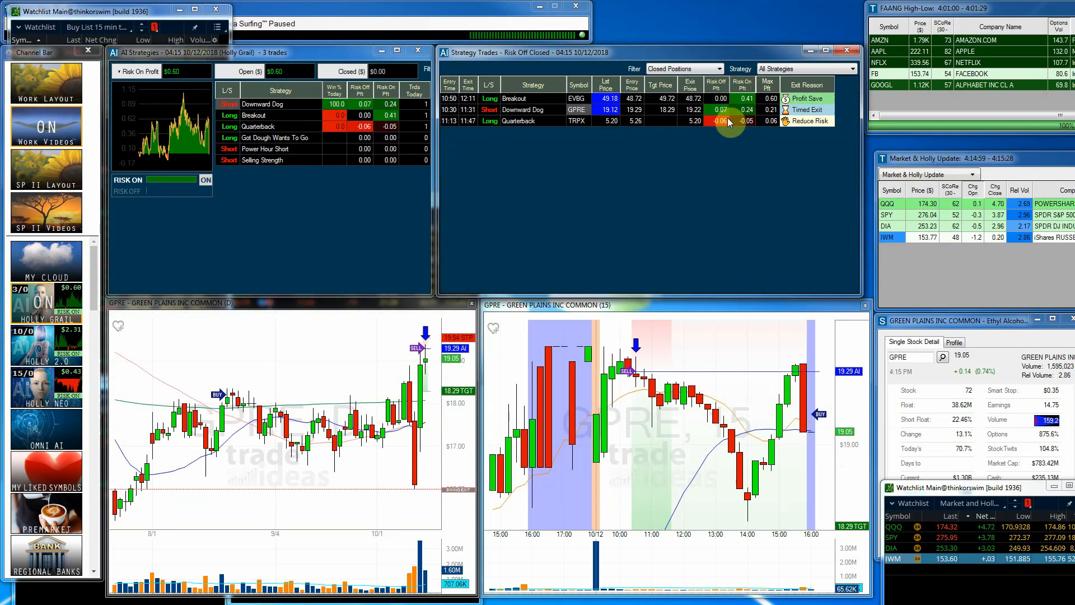
# Bring up the Trade Ideas subscription pricing slide in Windows Photo Viewer.
pyautogui.click(535, 98)
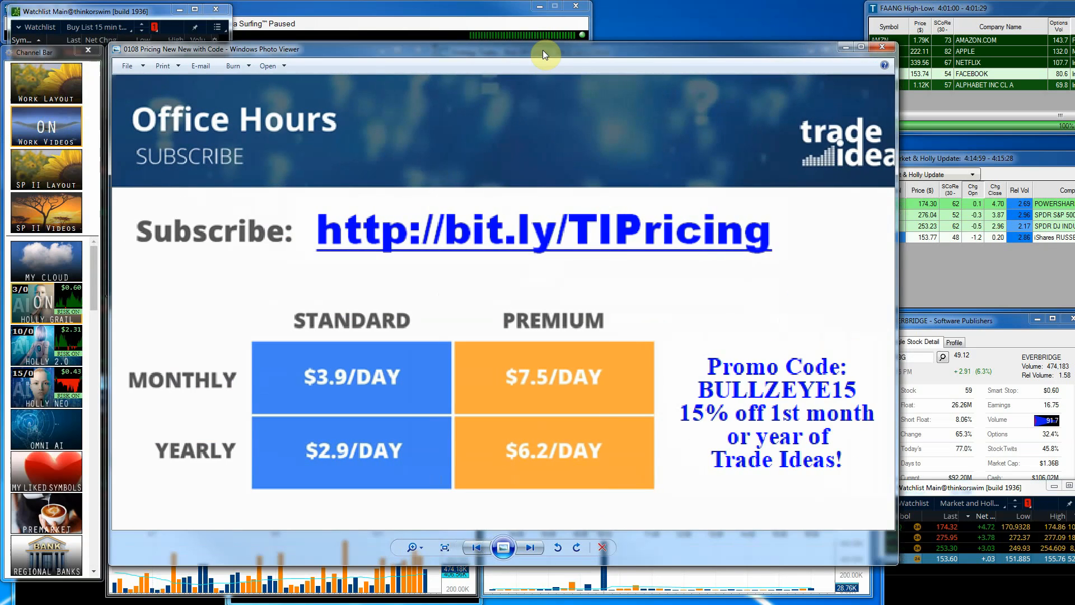
pyautogui.moveTo(480, 125)
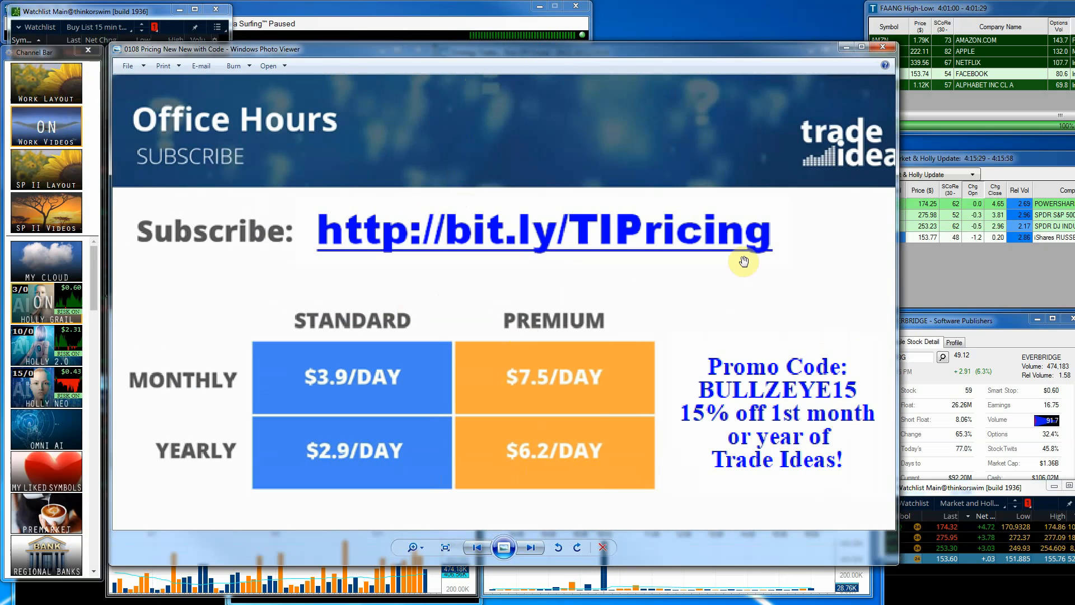
pyautogui.moveTo(372, 175)
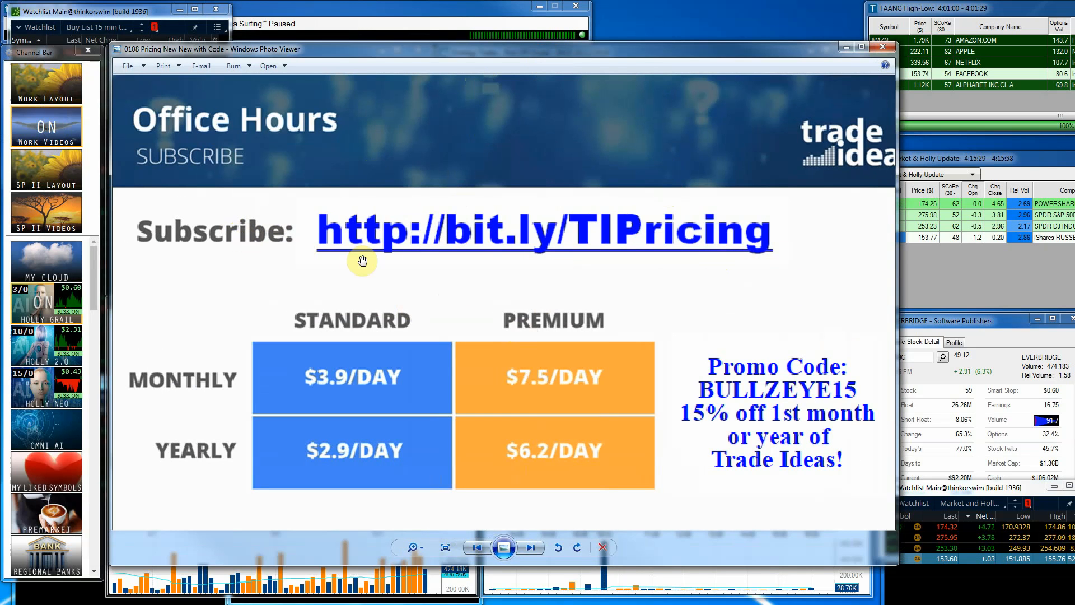
pyautogui.moveTo(452, 328)
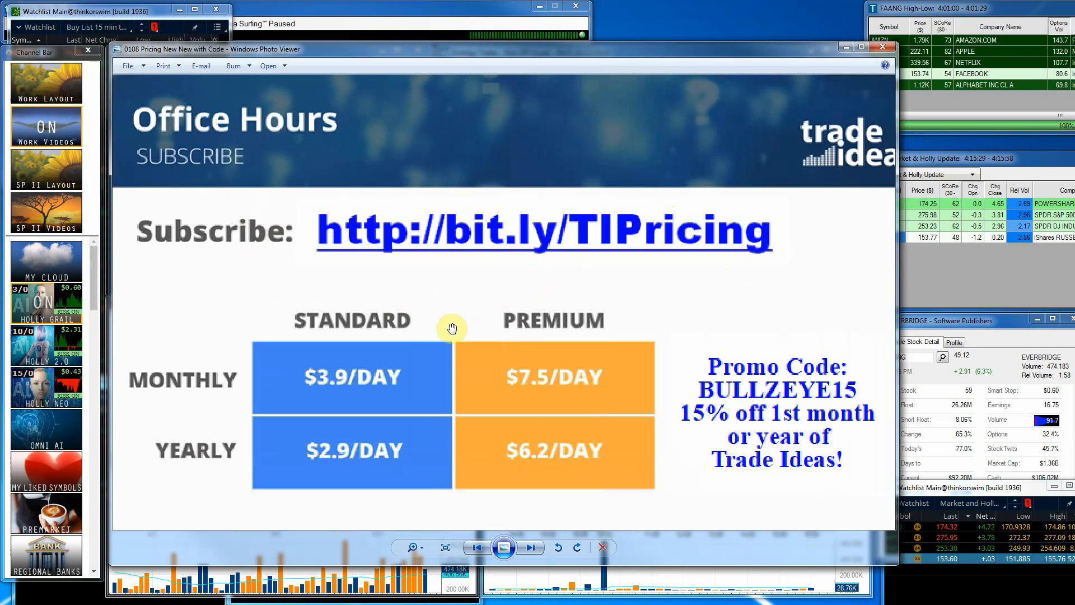
pyautogui.moveTo(183, 381)
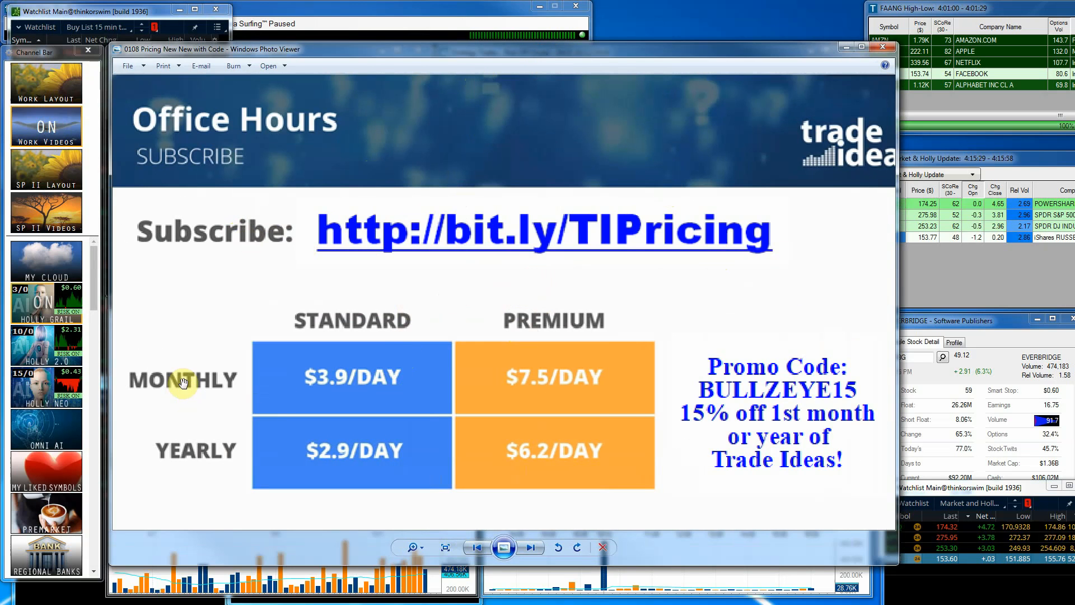
pyautogui.moveTo(418, 287)
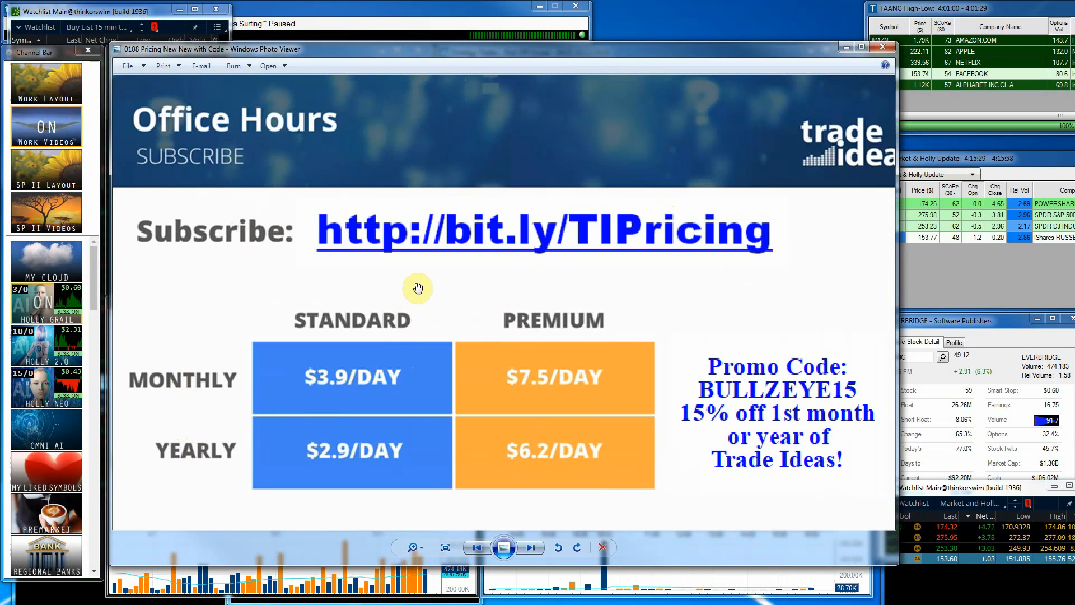
pyautogui.moveTo(371, 383)
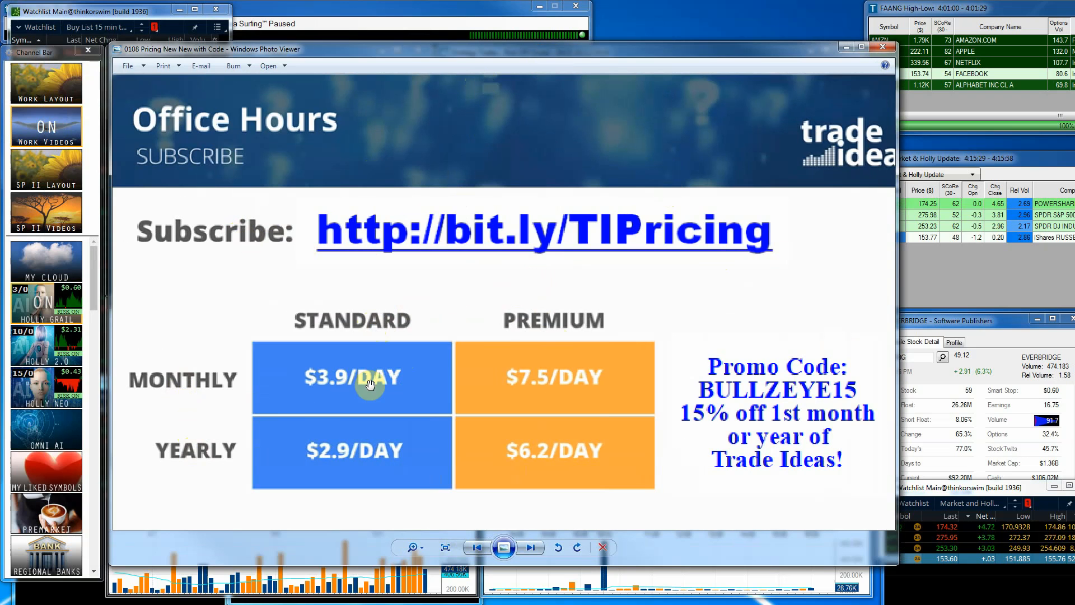
pyautogui.moveTo(568, 434)
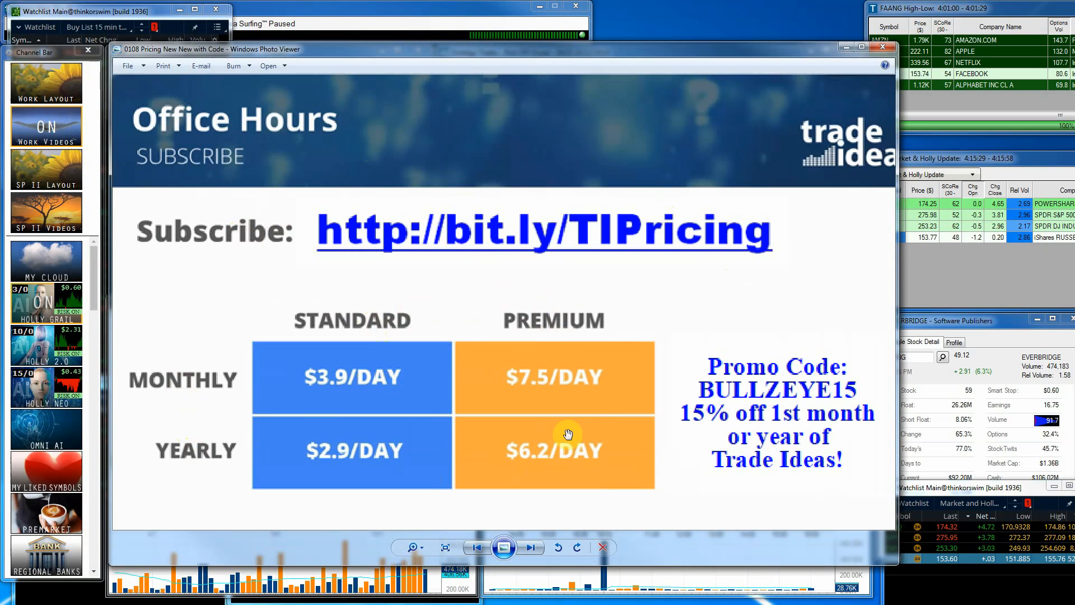
pyautogui.moveTo(578, 410)
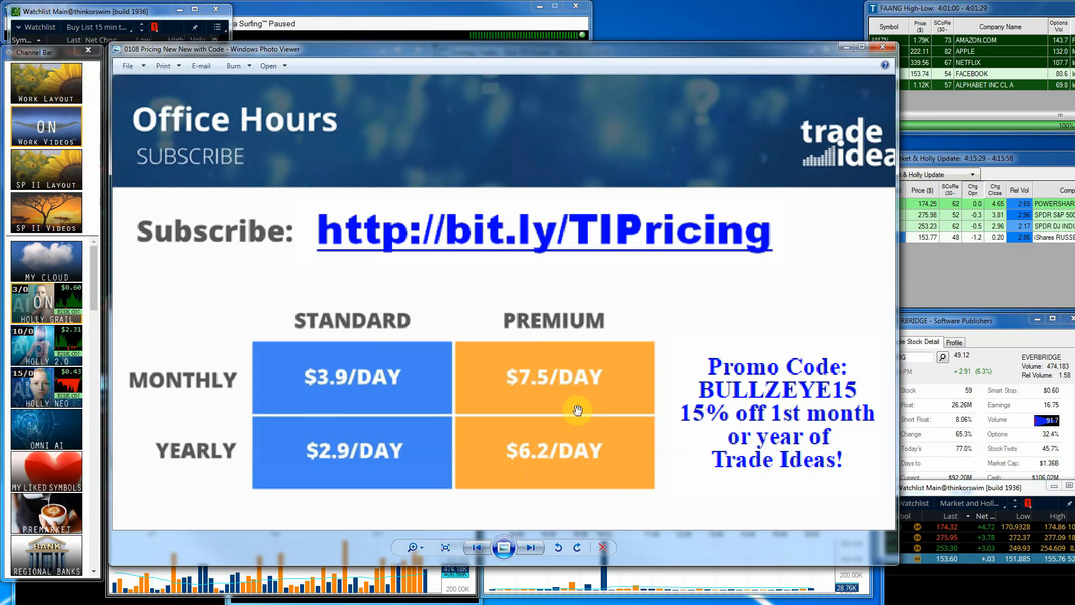
pyautogui.moveTo(712, 440)
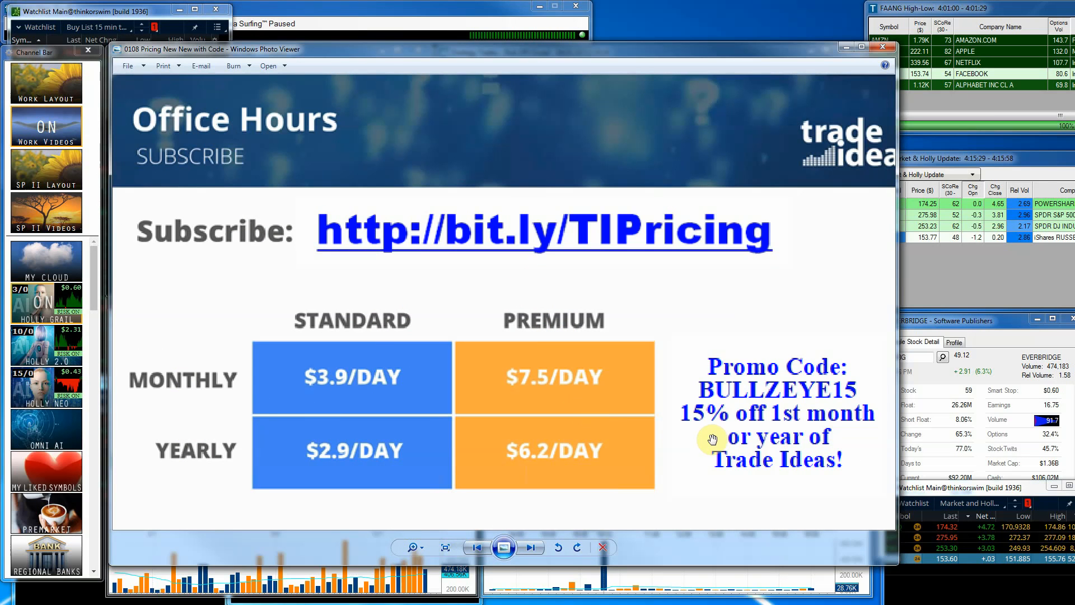
pyautogui.moveTo(654, 396)
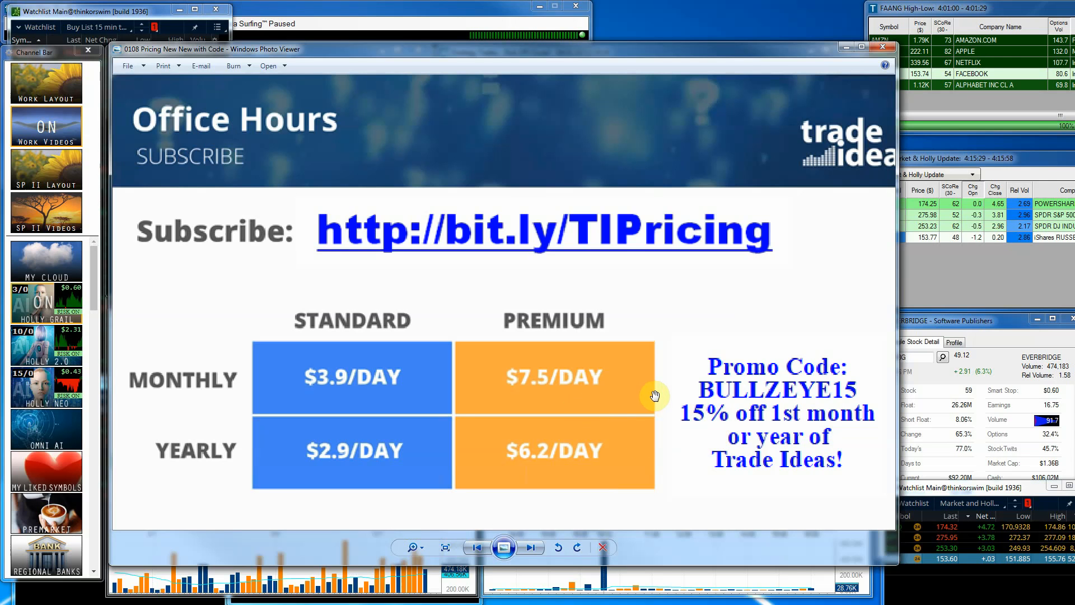
pyautogui.moveTo(755, 401)
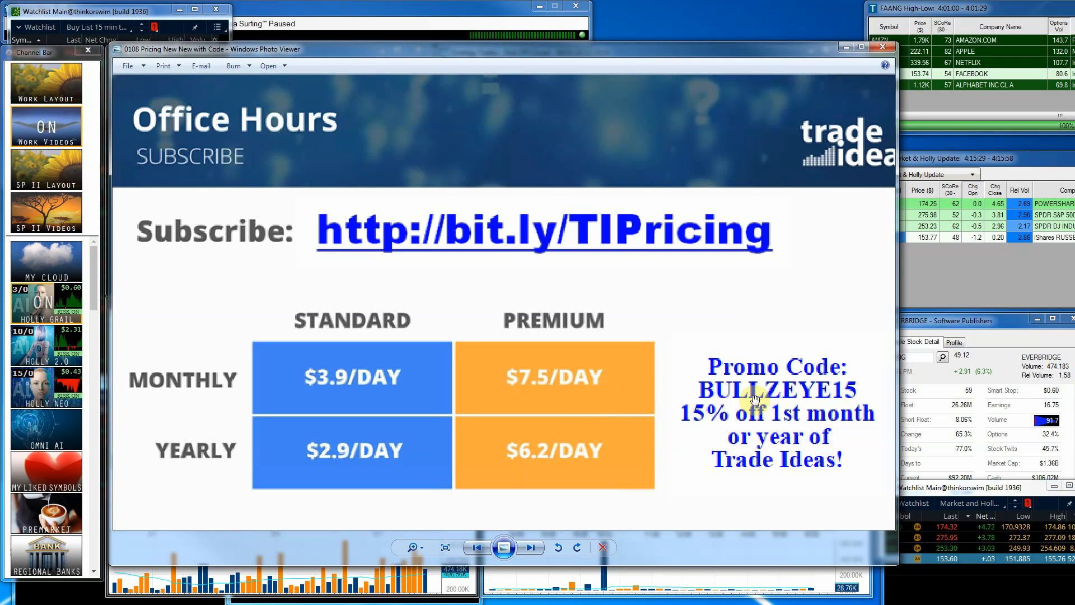
pyautogui.moveTo(761, 393)
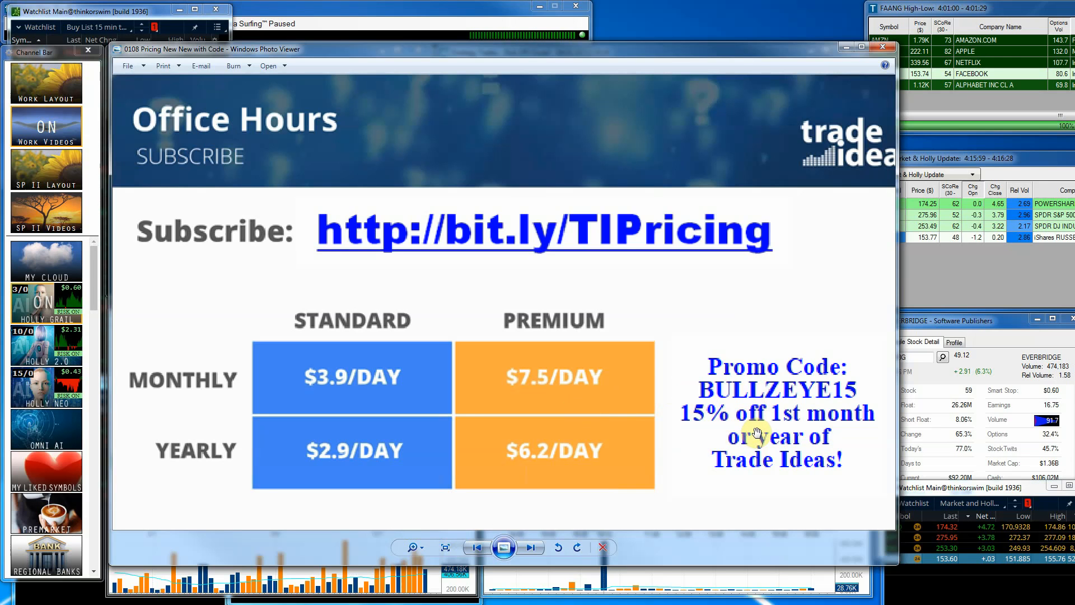
pyautogui.moveTo(761, 458)
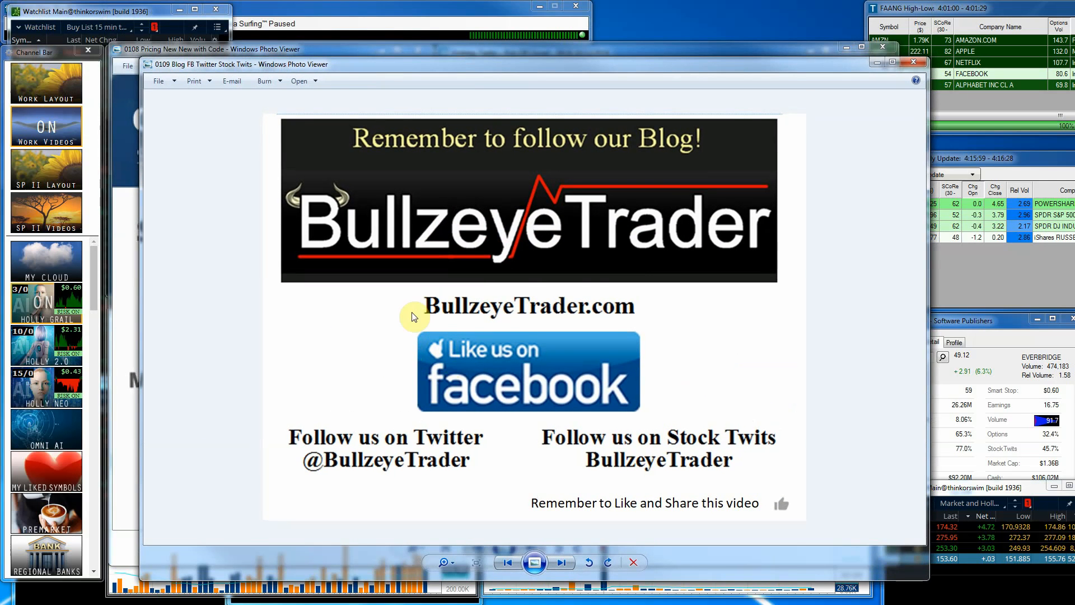
pyautogui.moveTo(576, 309)
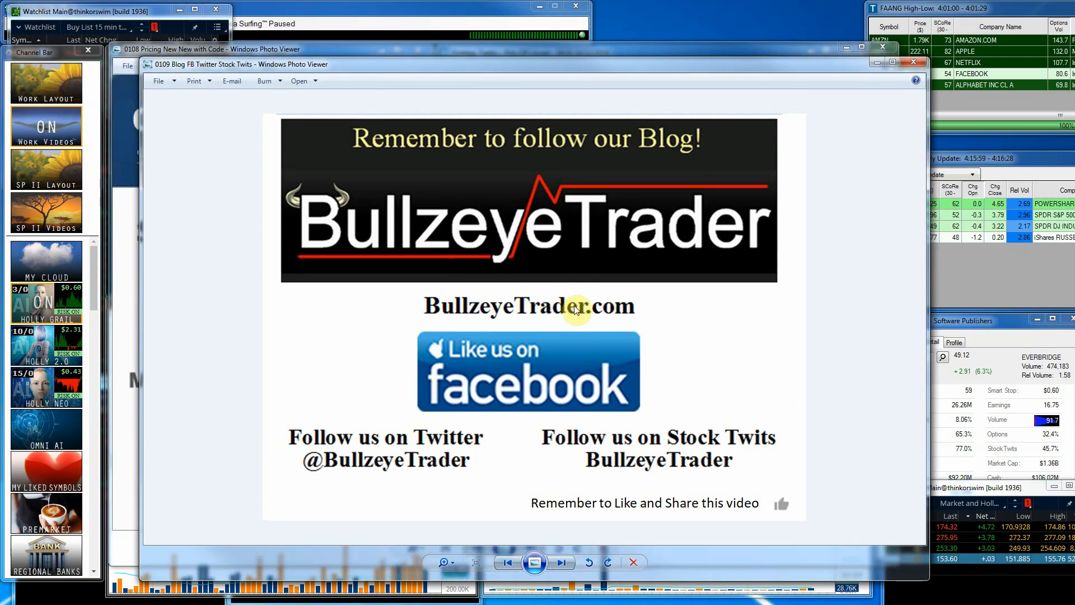
pyautogui.moveTo(411, 459)
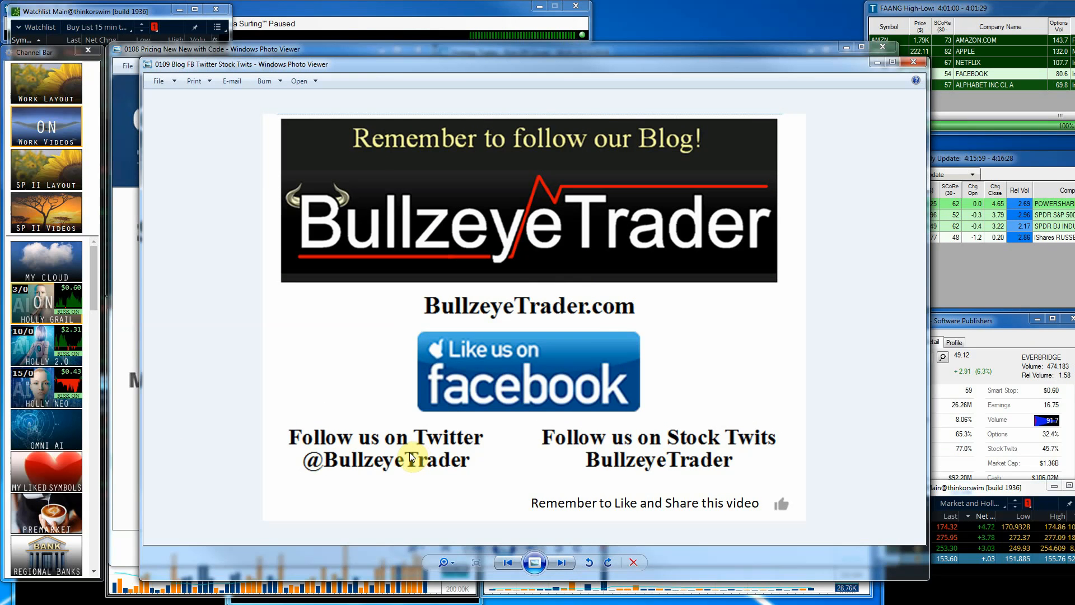
pyautogui.moveTo(631, 479)
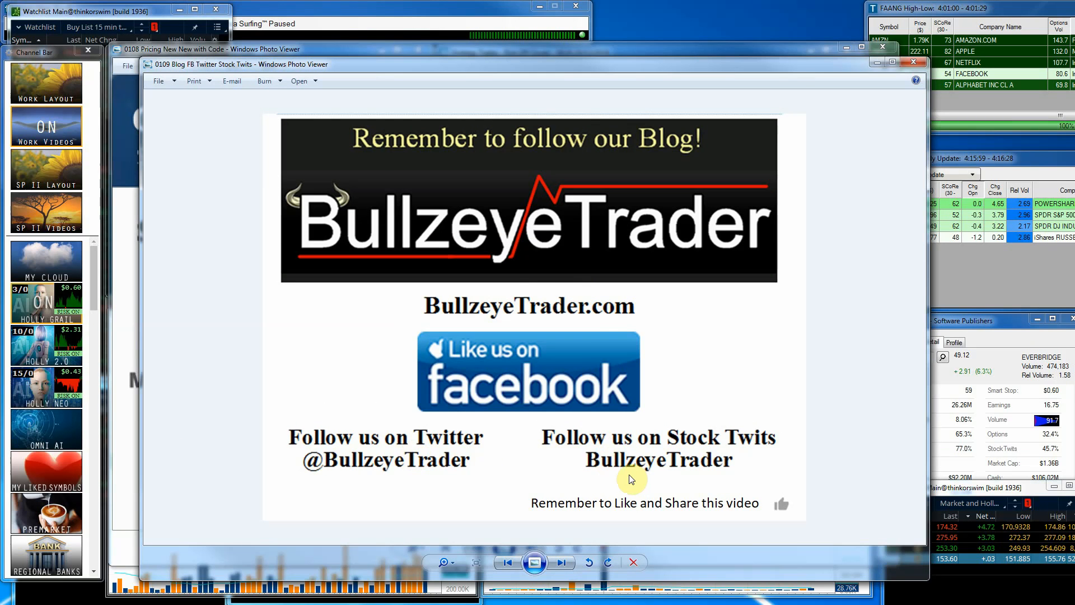
pyautogui.moveTo(782, 507)
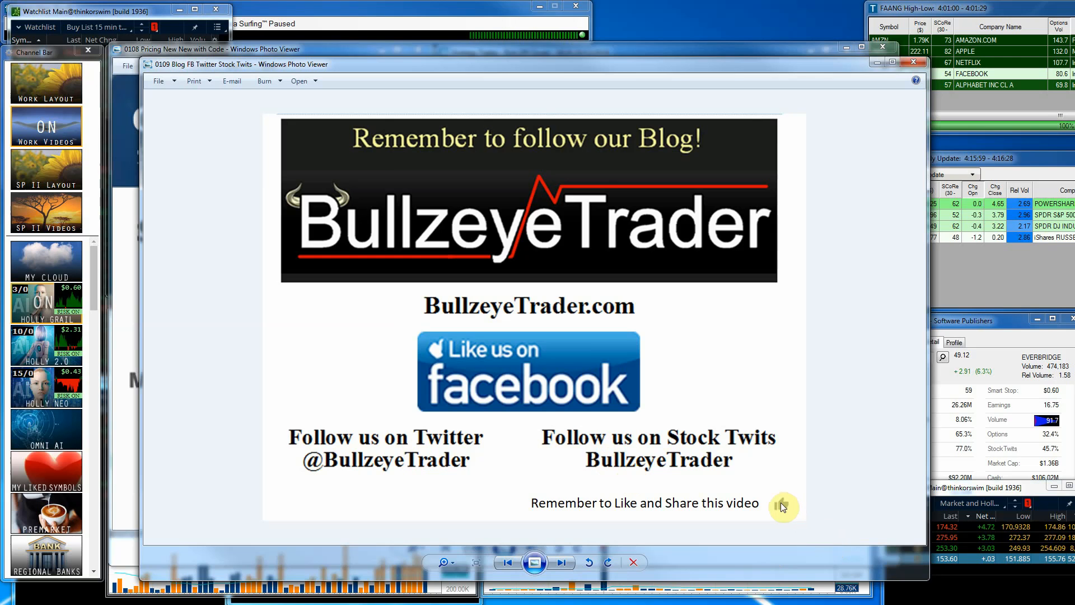
pyautogui.moveTo(789, 510)
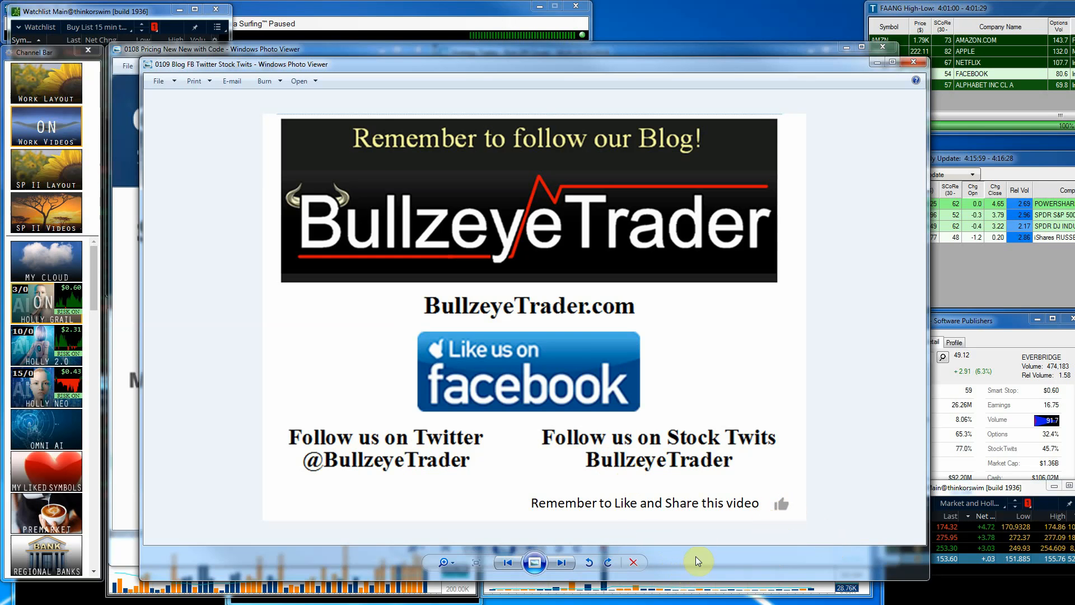
pyautogui.moveTo(739, 494)
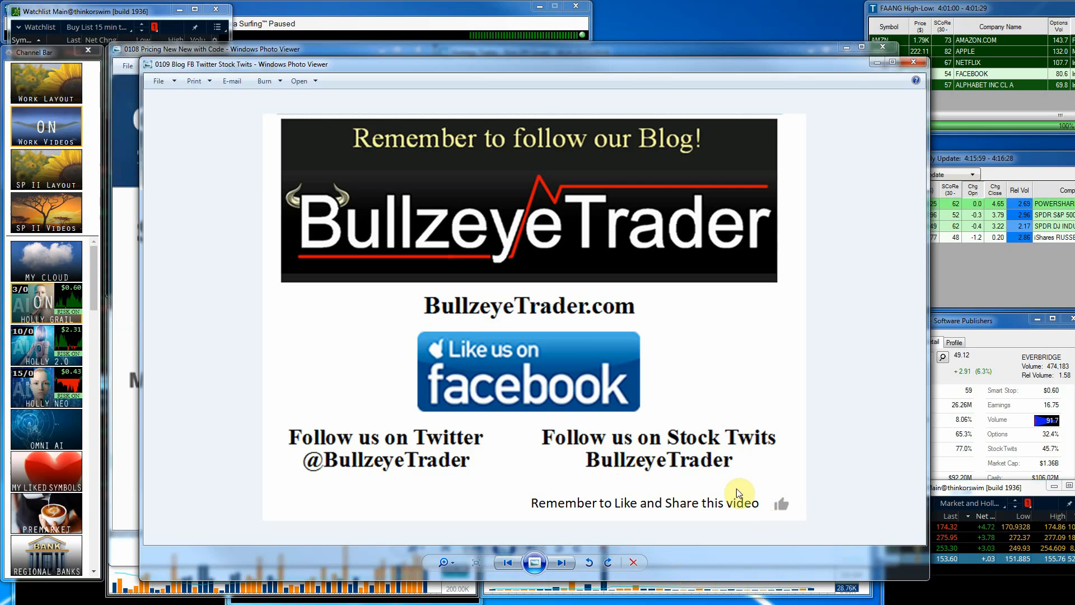